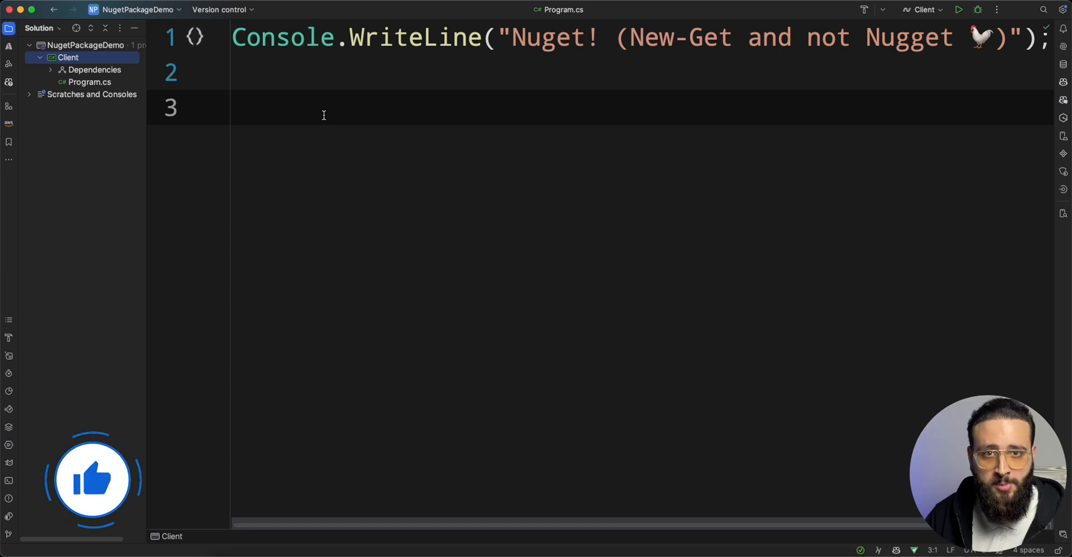
# Step: Create a Class Library project named Dbouk.Math.Calc in the NugetPackageDemo solution
pyautogui.rightClick(68, 45)
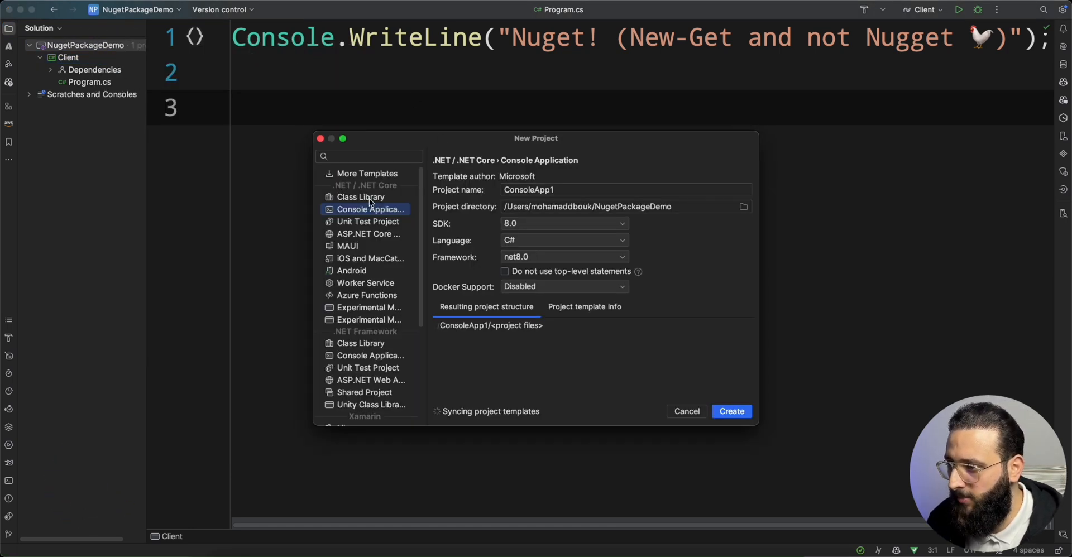
pyautogui.click(360, 197)
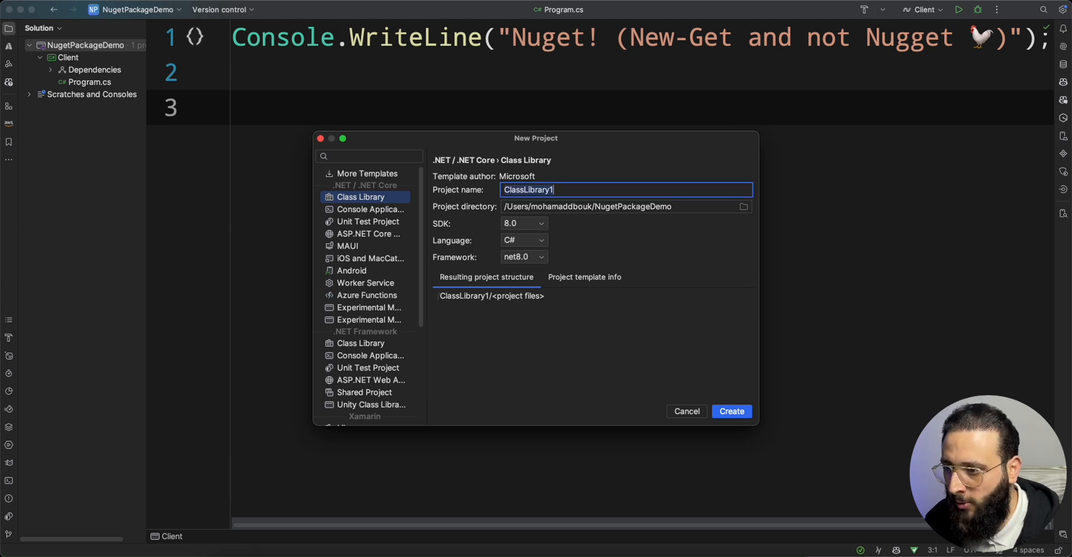
pyautogui.write('Dbouk.')
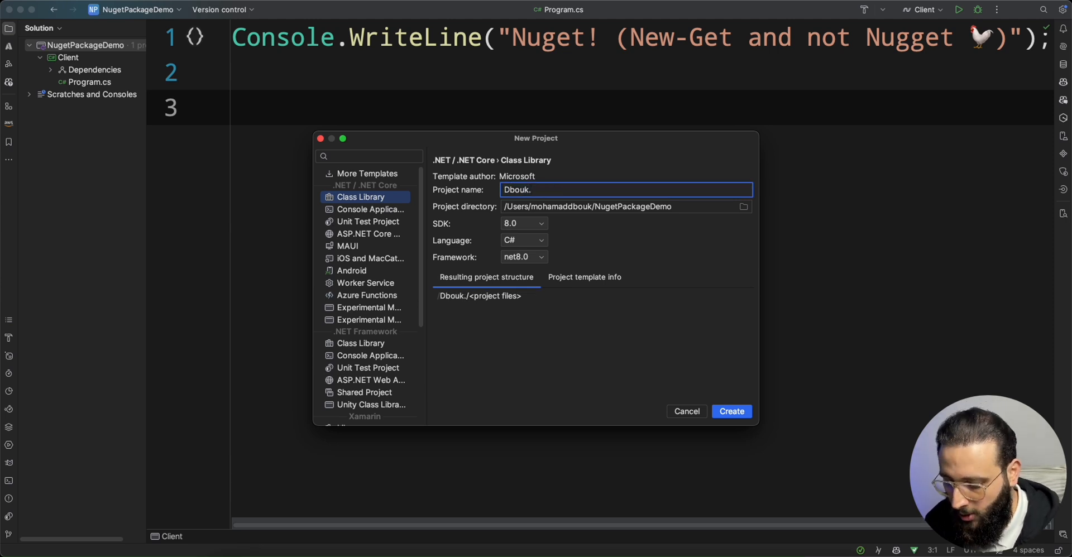
pyautogui.write('Math.Calc')
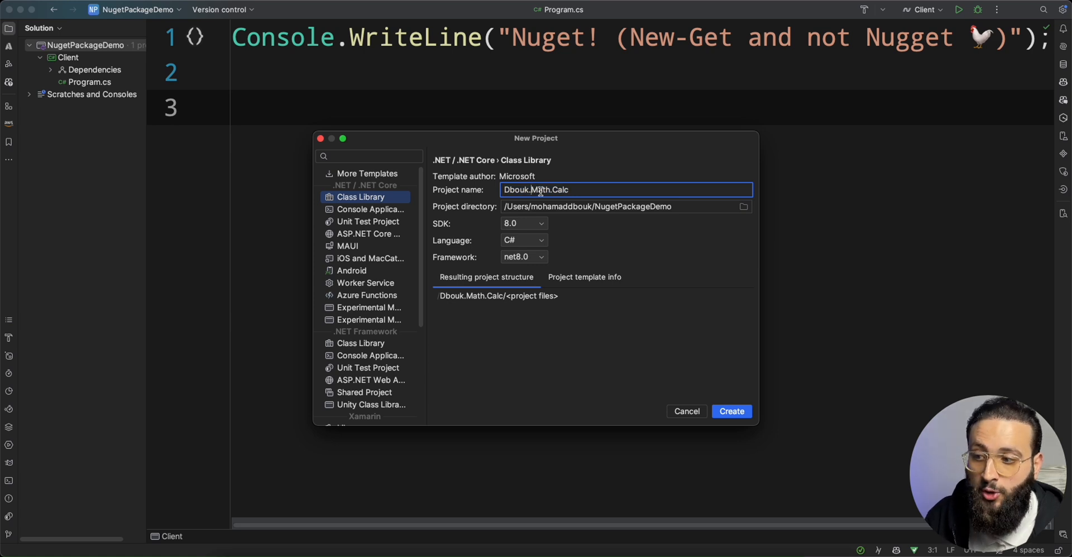
pyautogui.moveTo(724, 399)
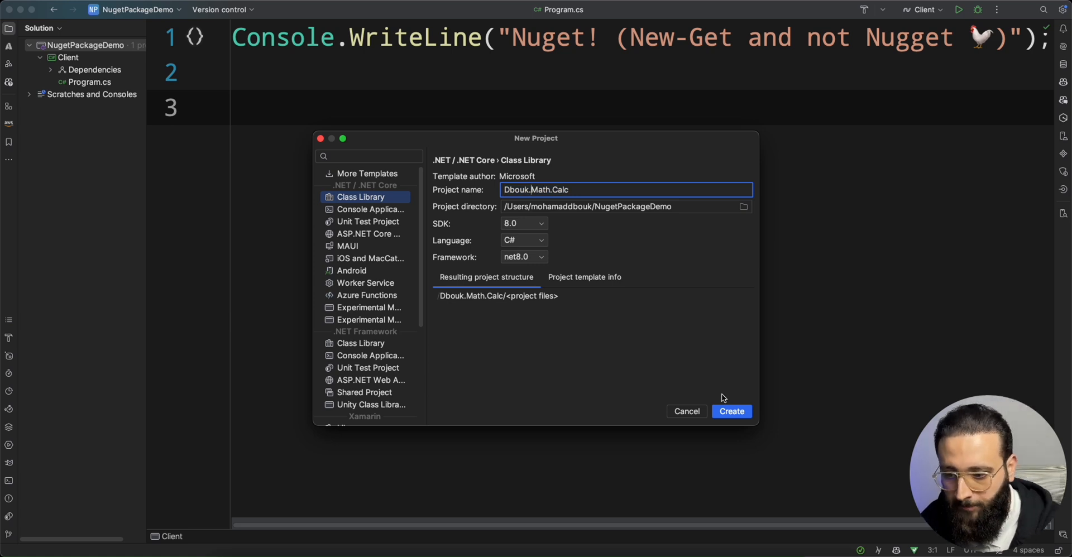
pyautogui.click(731, 411)
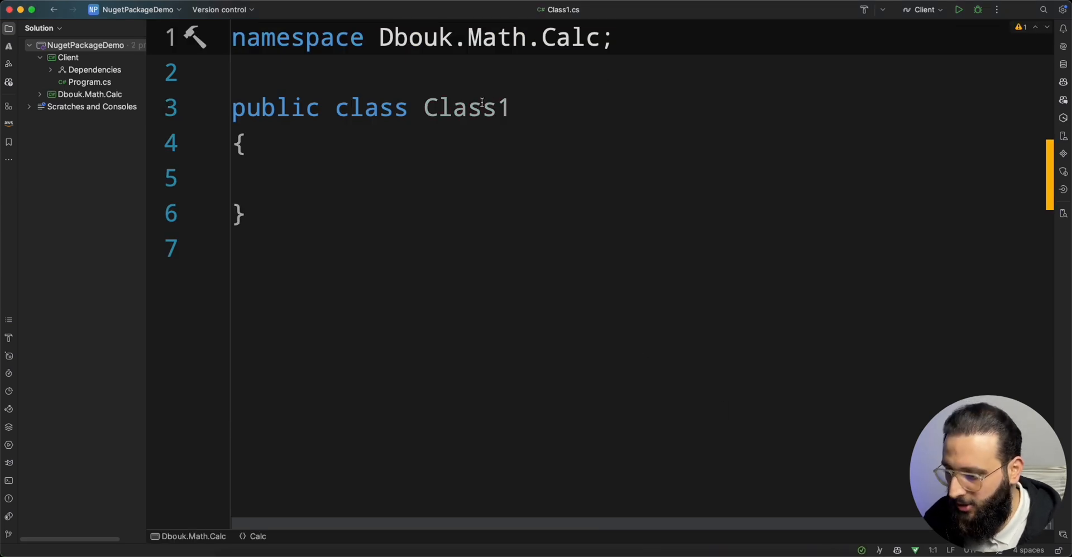
# Step: Rename the library's Class1 to Calculator and confirm the rename
pyautogui.write('Calcual')
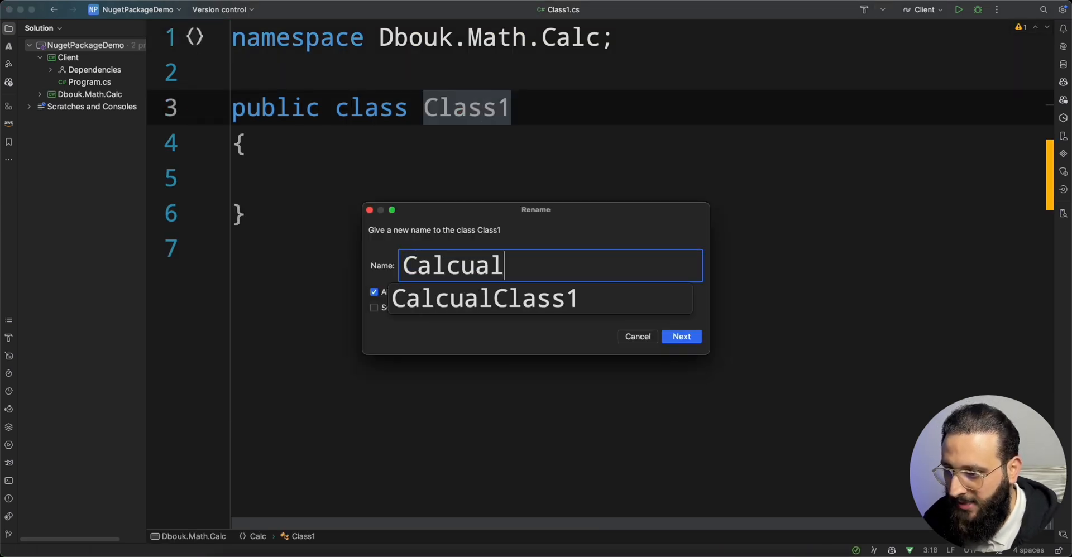
pyautogui.click(680, 337)
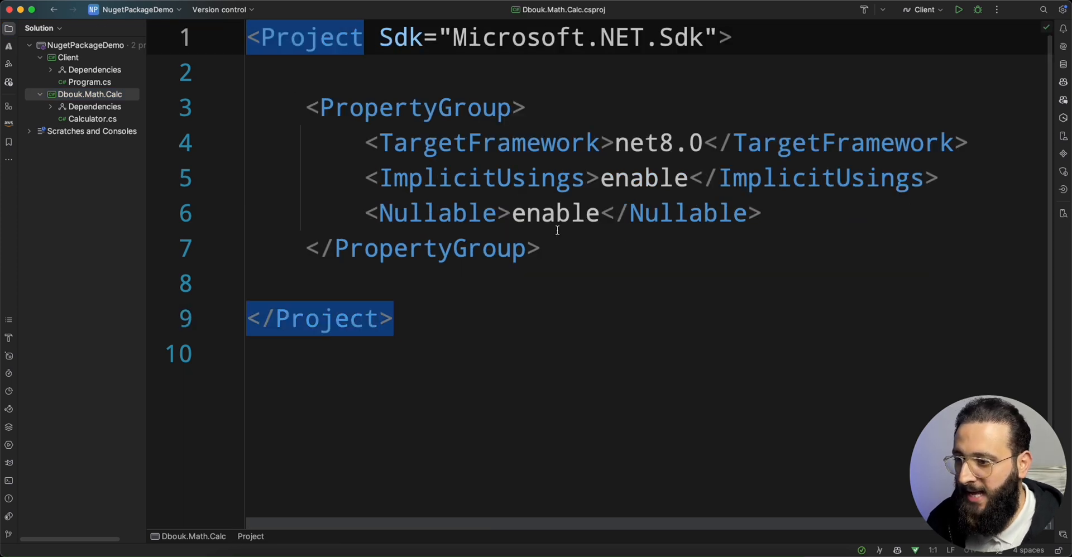
# Step: Add PackageId Dbouk.Math.Calc and Version 1.0.0 to the csproj PropertyGroup
pyautogui.click(759, 213)
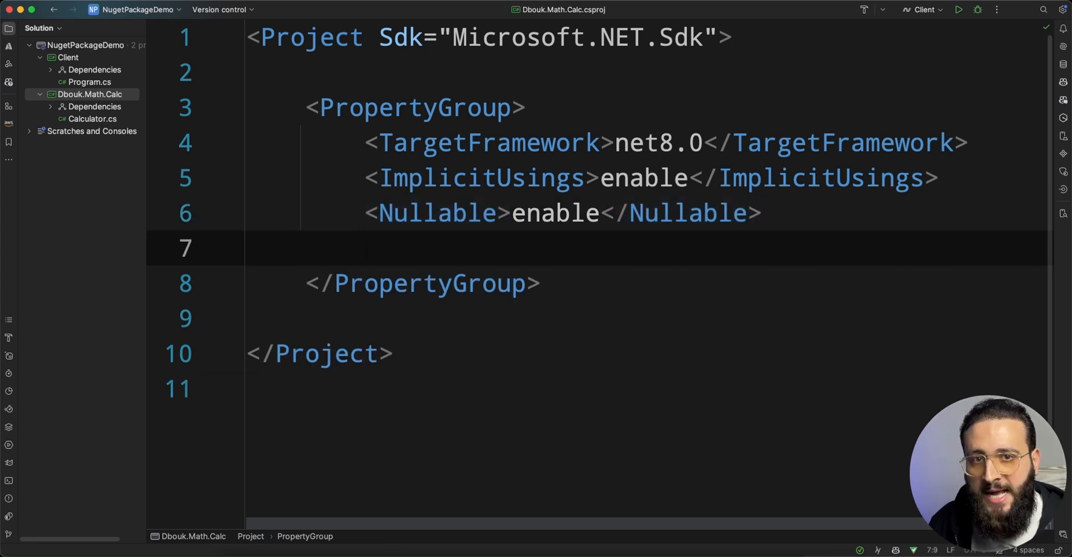
pyautogui.write('<PackageId></PackageId>')
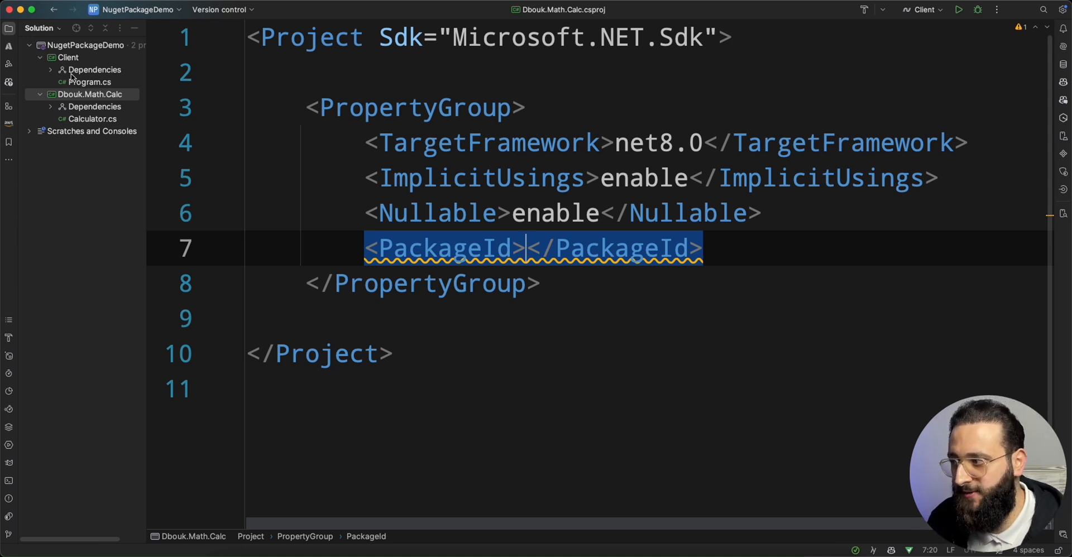
pyautogui.write('Dbou,')
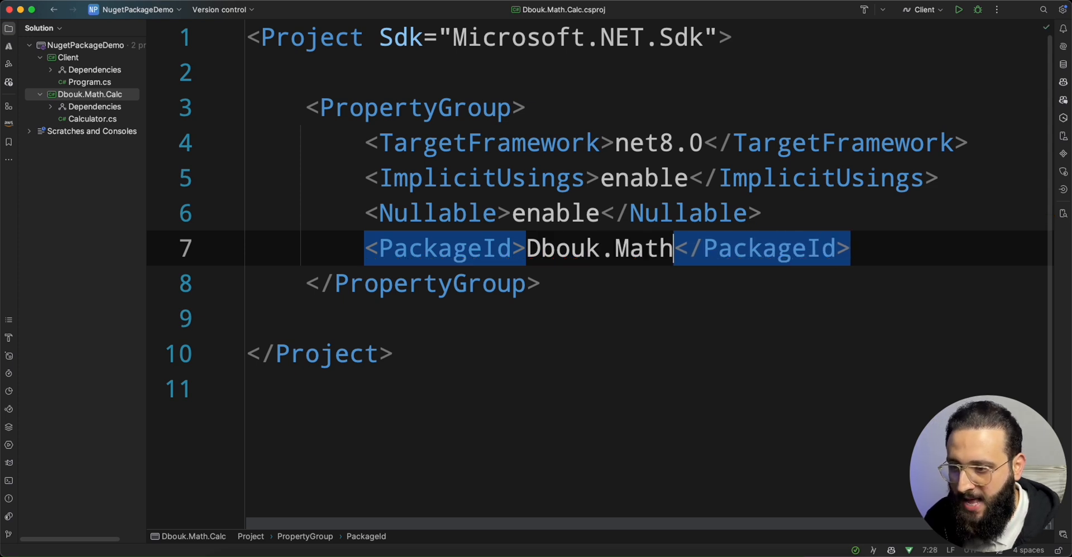
pyautogui.write('.Calc')
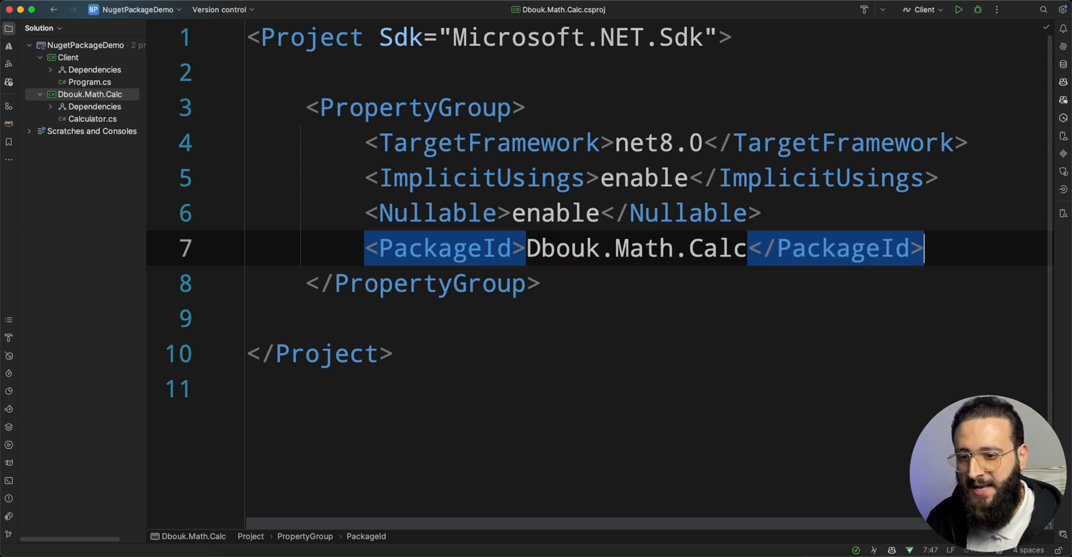
pyautogui.write('<Version>1.0.0</Version>')
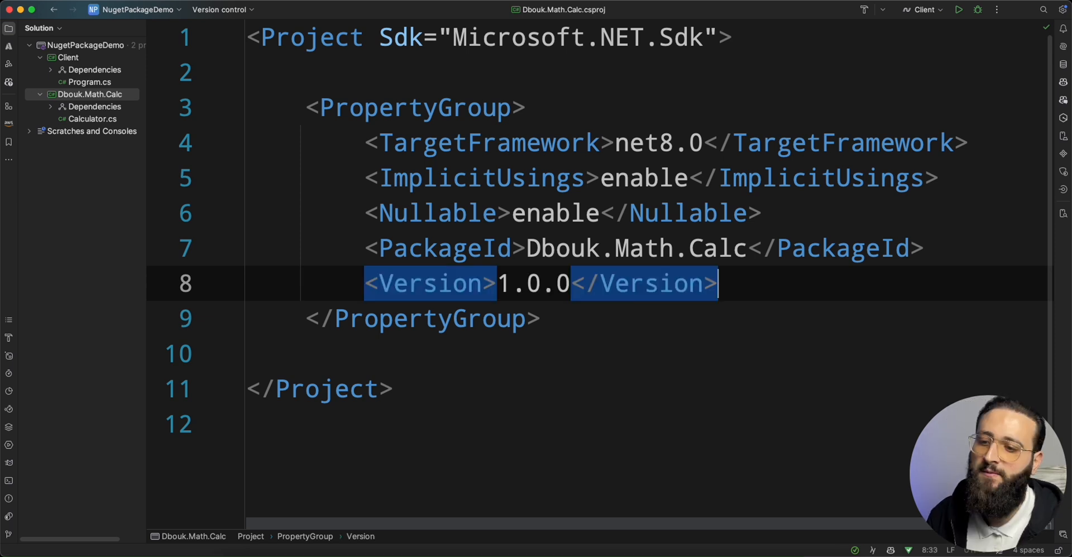
pyautogui.moveTo(530, 304)
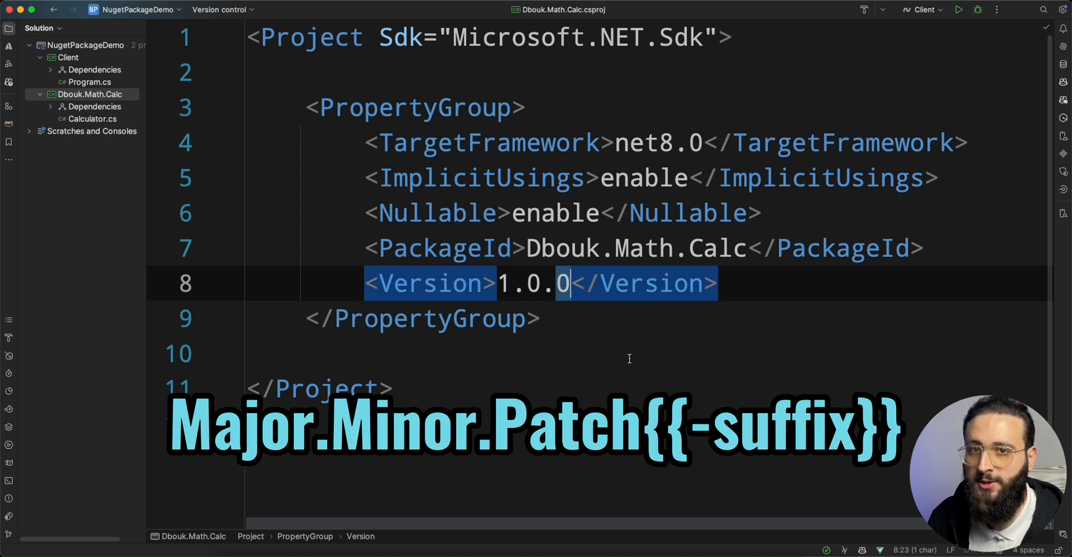
pyautogui.click(506, 283)
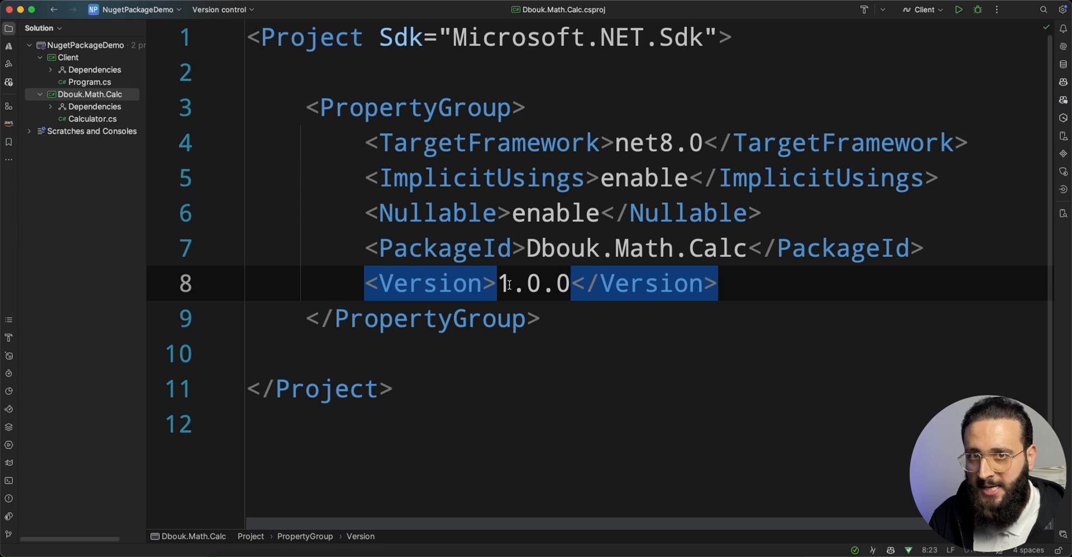
pyautogui.press('Return')
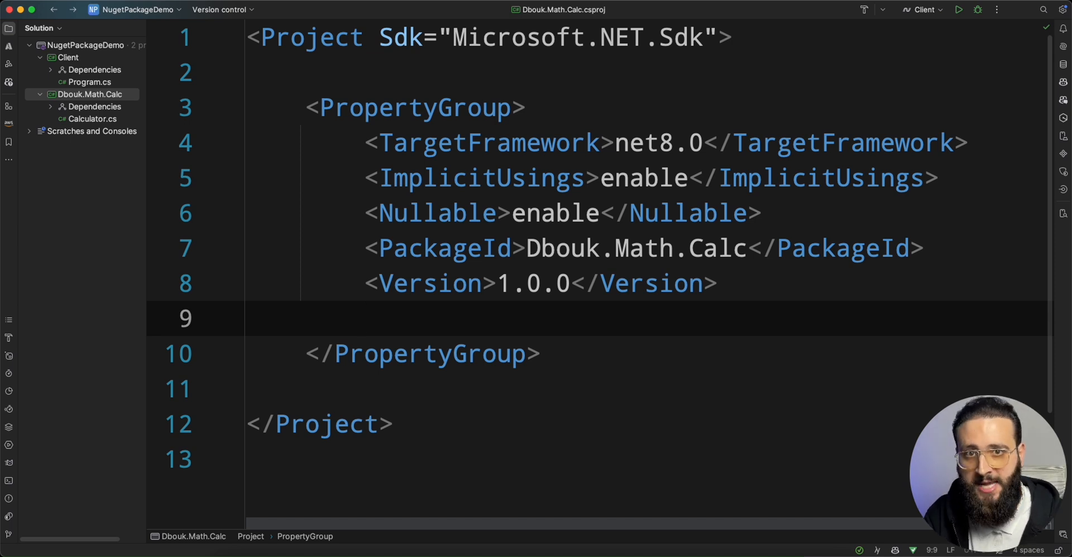
# Step: Add Authors Mohamad Dbouk, Product Calculator and a 'This is a cool calculator' description
pyautogui.write('<Authors>Dbouk</Authors>')
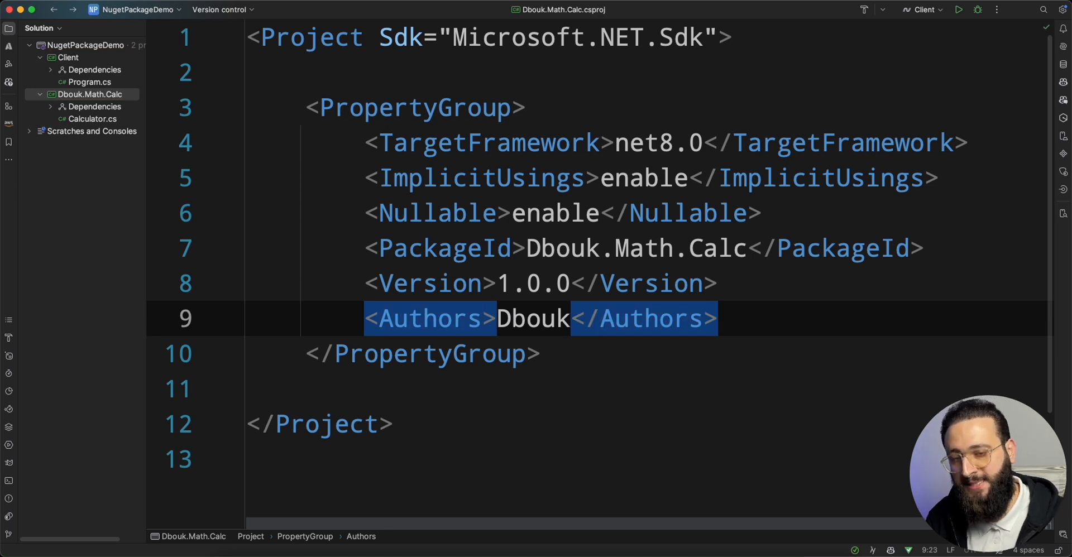
pyautogui.write('Mohamad')
pyautogui.write('<Product></Product>')
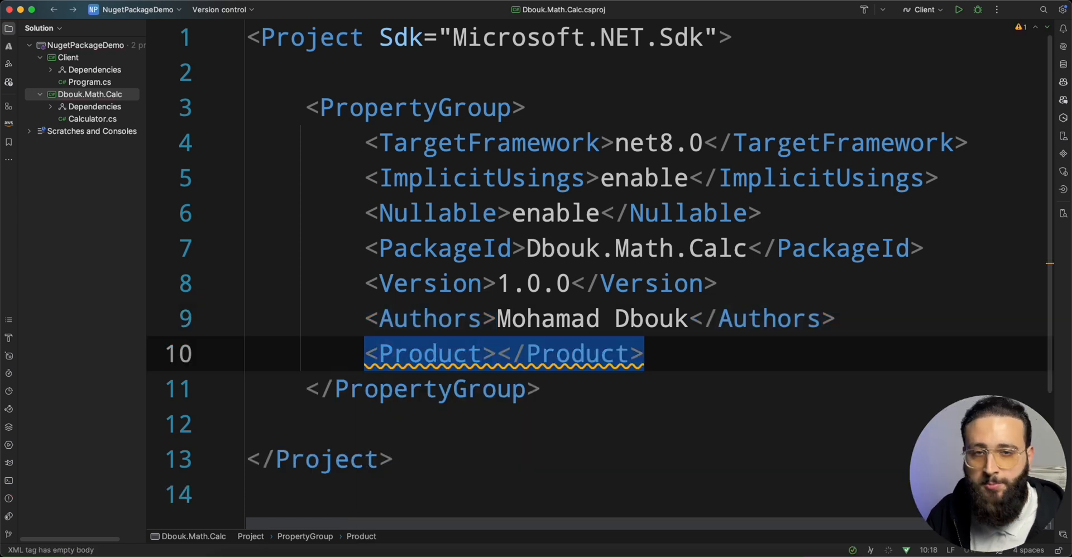
pyautogui.write('Calcualto')
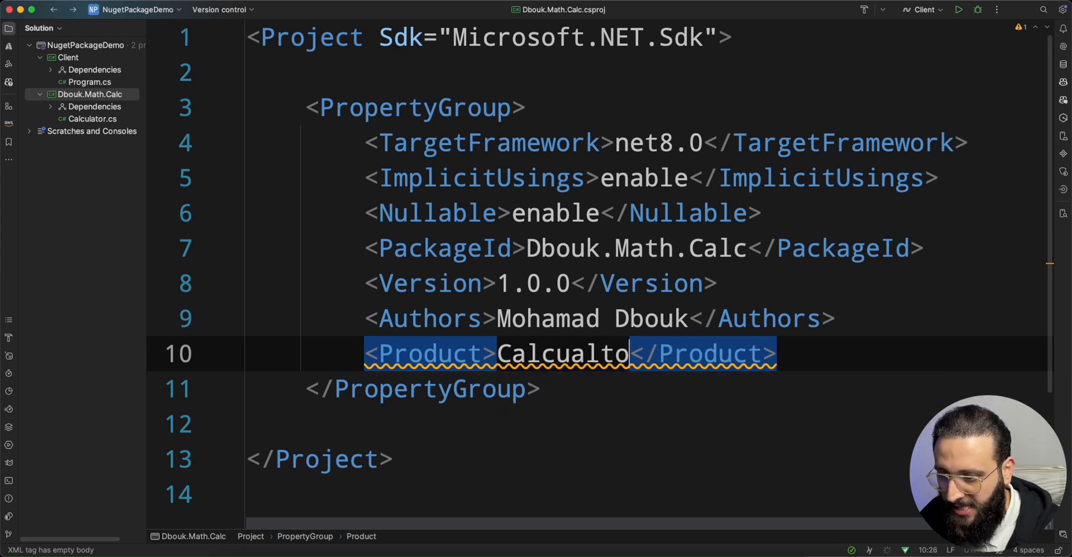
pyautogui.write('<Description></Description>')
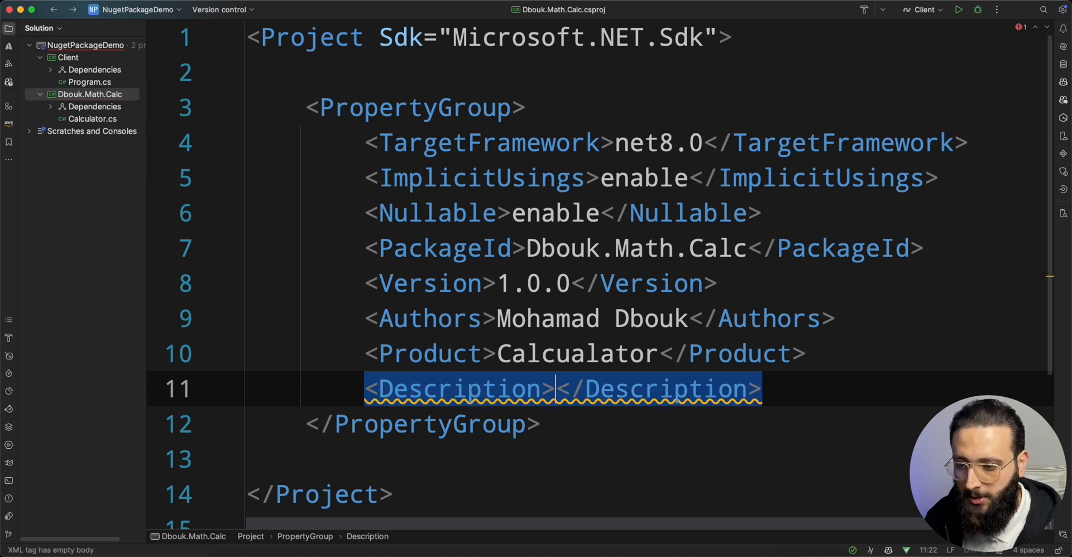
pyautogui.write('This is a')
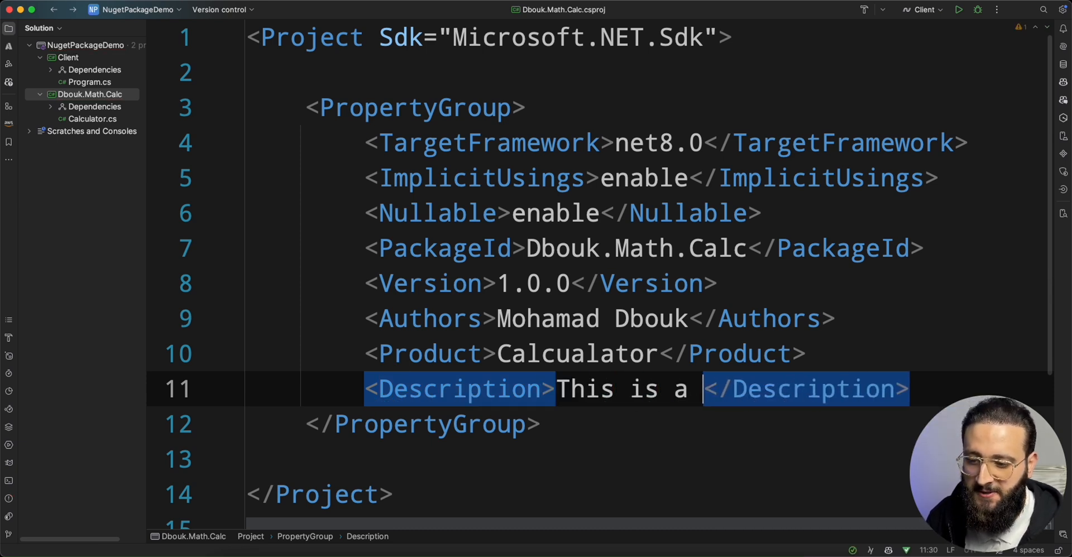
pyautogui.write('cool calculator')
pyautogui.write('<PackageProjectUrl>')
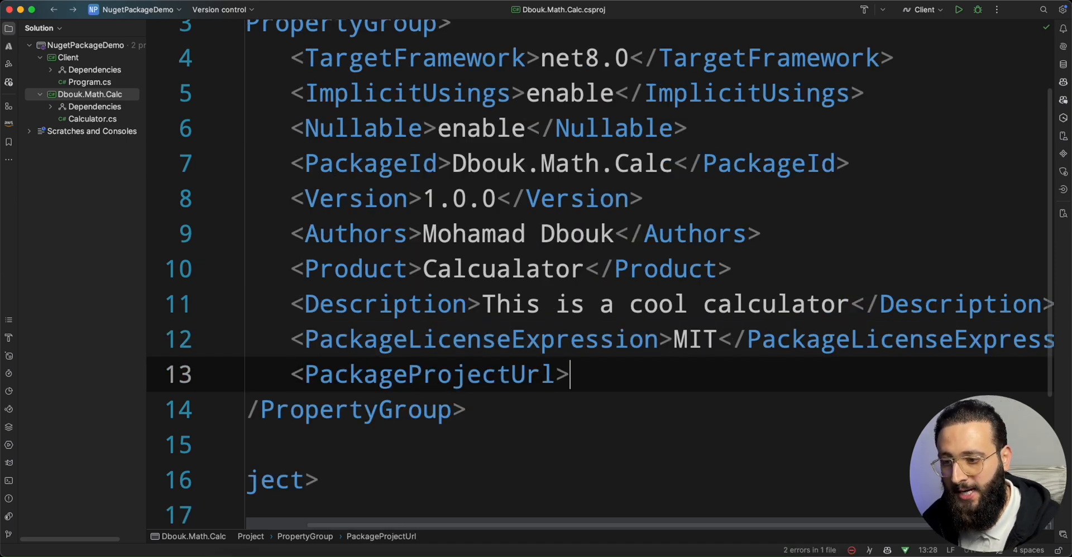
pyautogui.write('https://')
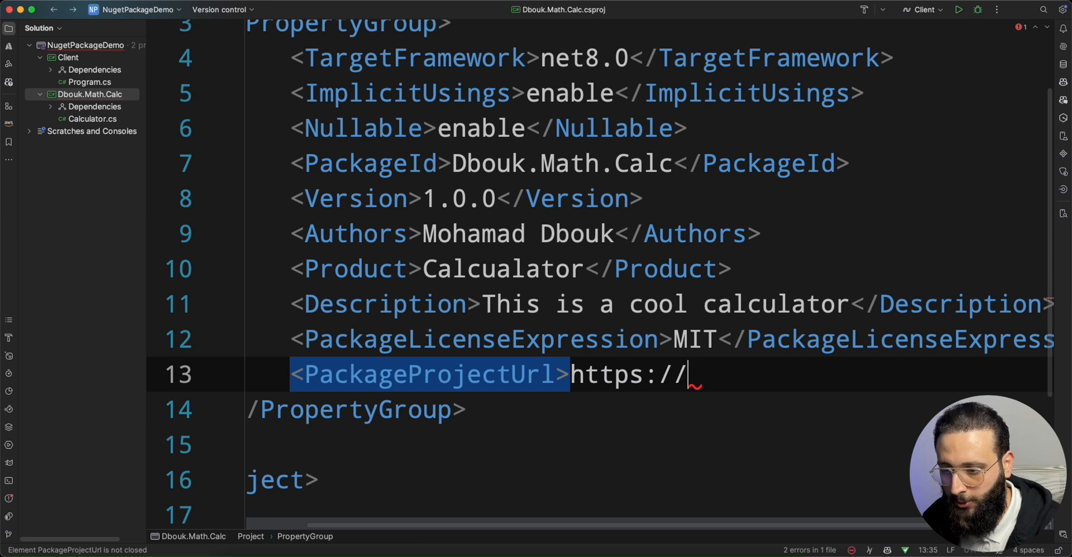
pyautogui.write('mdbouk.com')
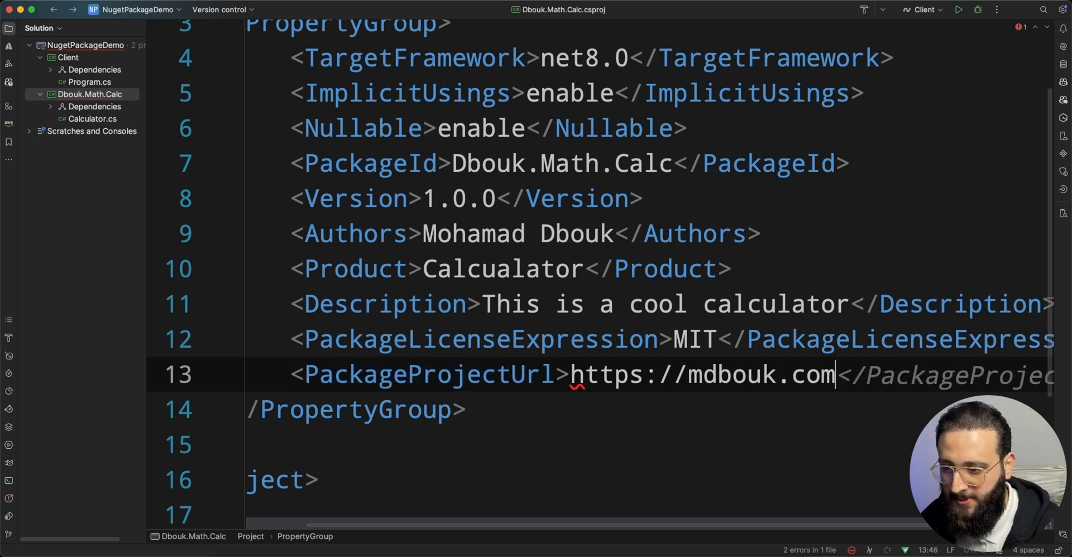
pyautogui.press('enter')
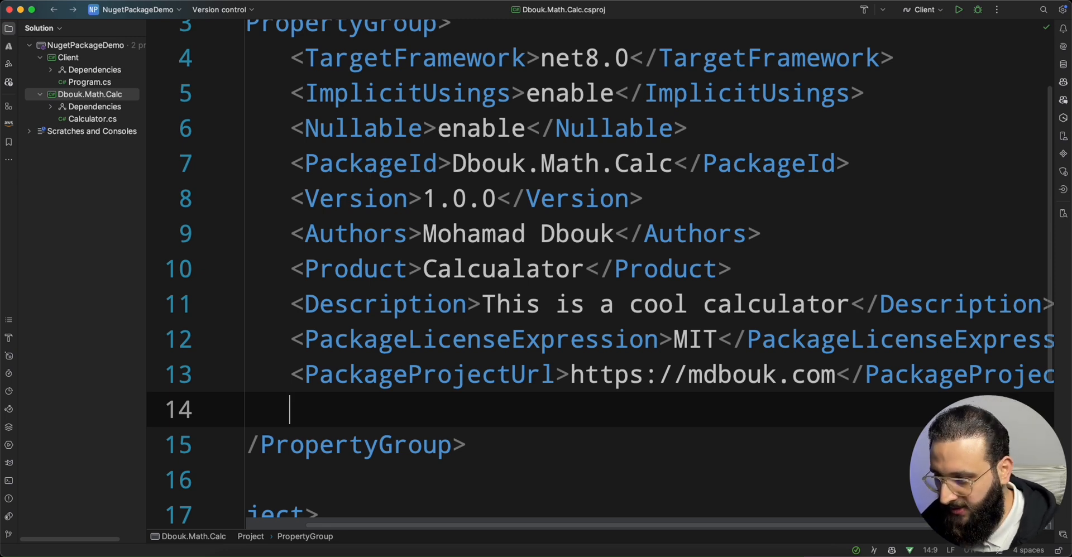
# Step: Add PackageReadmeFile README.md, PackageIcon icon.png and PackageTags Calculator;Math to the csproj
pyautogui.write('<PackageReadmeFile>README.md</PackageReadmeFile>')
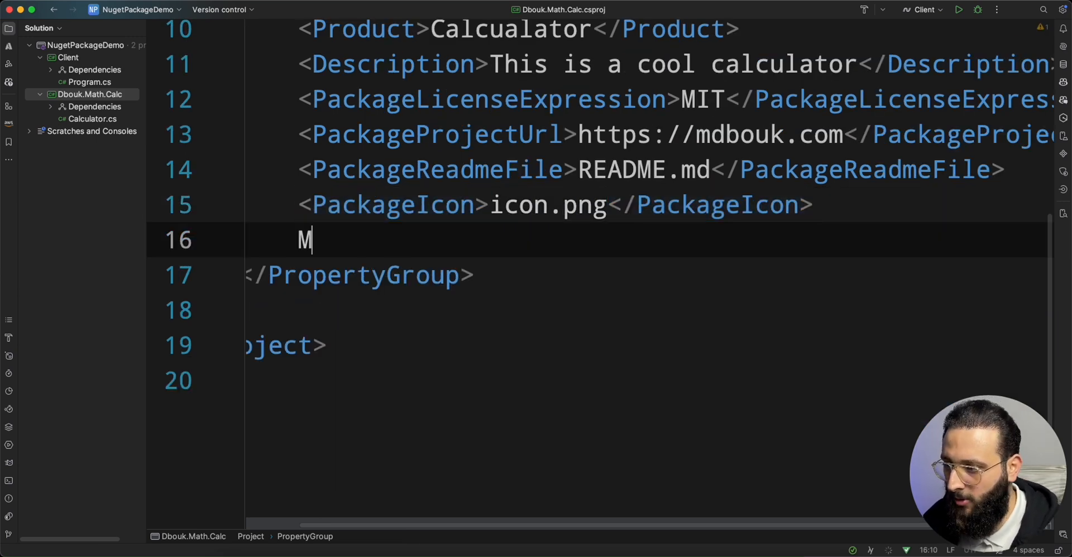
pyautogui.write('PackageTags></PackageTags>')
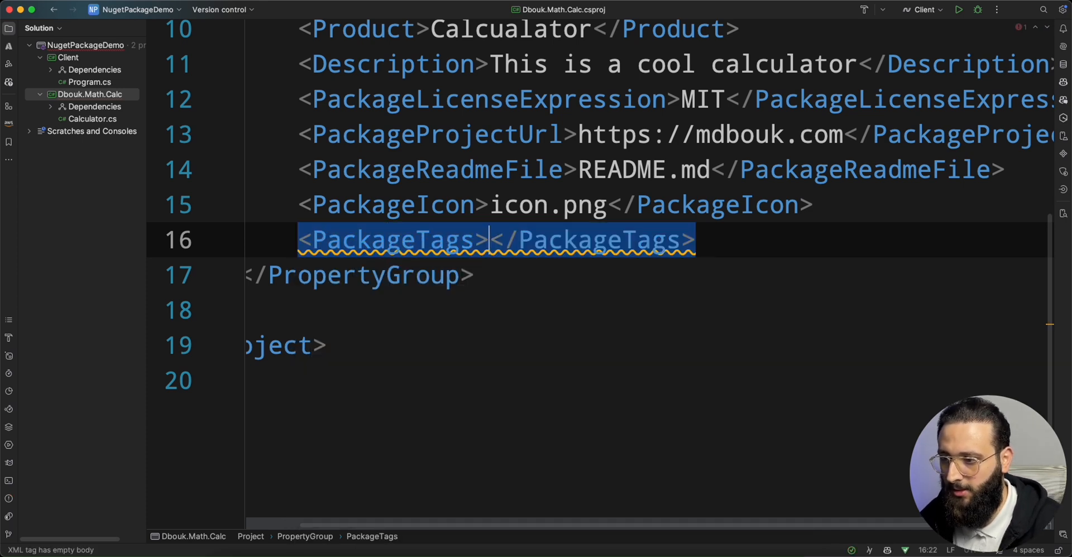
pyautogui.write('Calculator')
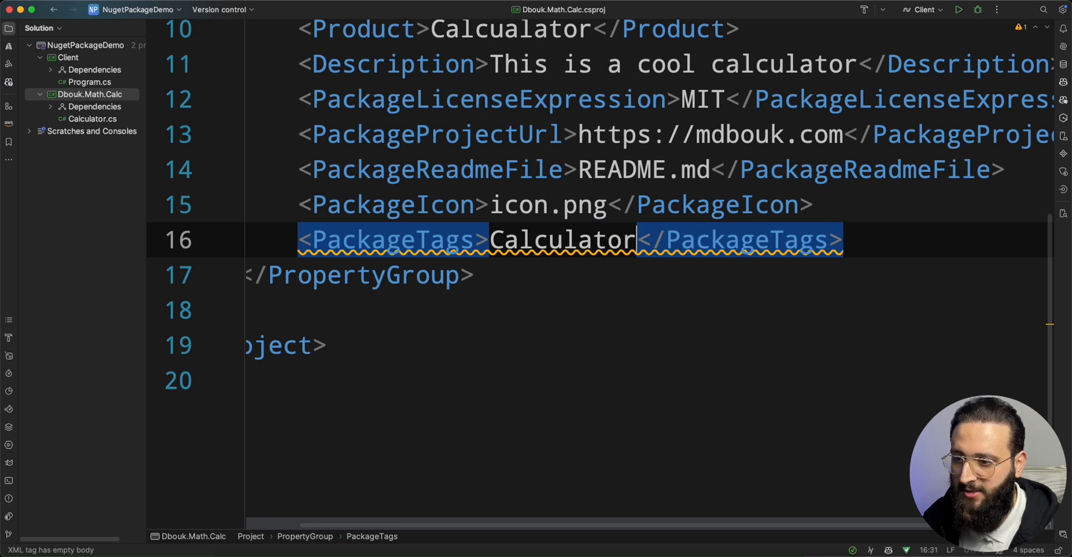
pyautogui.write(';Math')
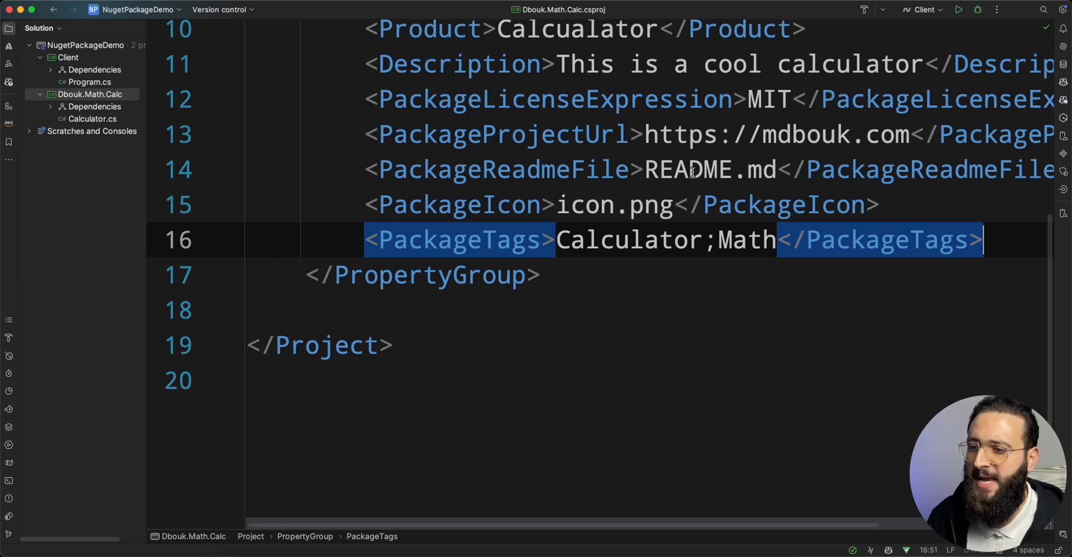
# Step: Create README.md with calculator documentation and add icon.png to the Dbouk.Math.Calc project
pyautogui.doubleClick(583, 204)
pyautogui.write('R')
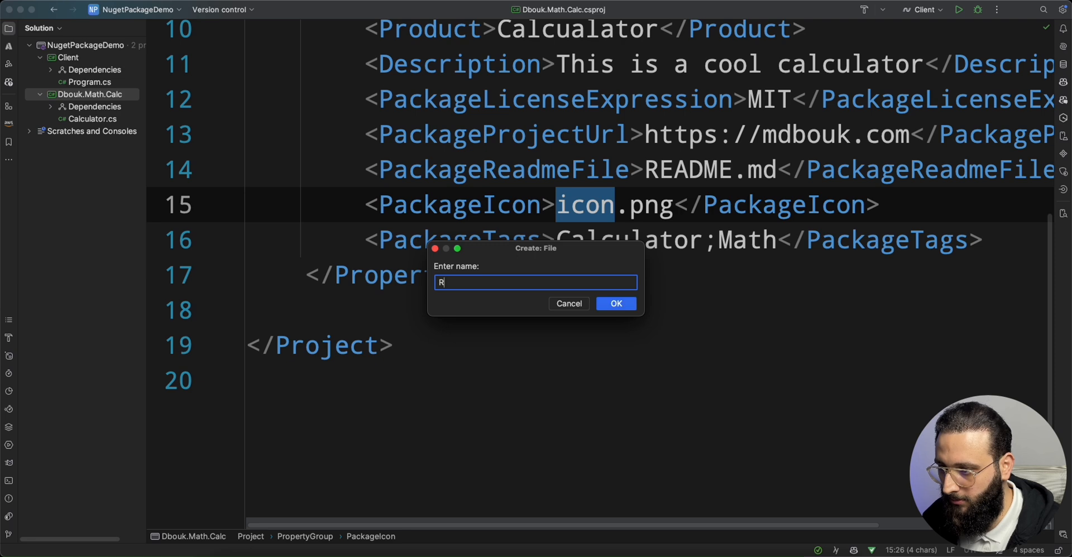
pyautogui.click(615, 303)
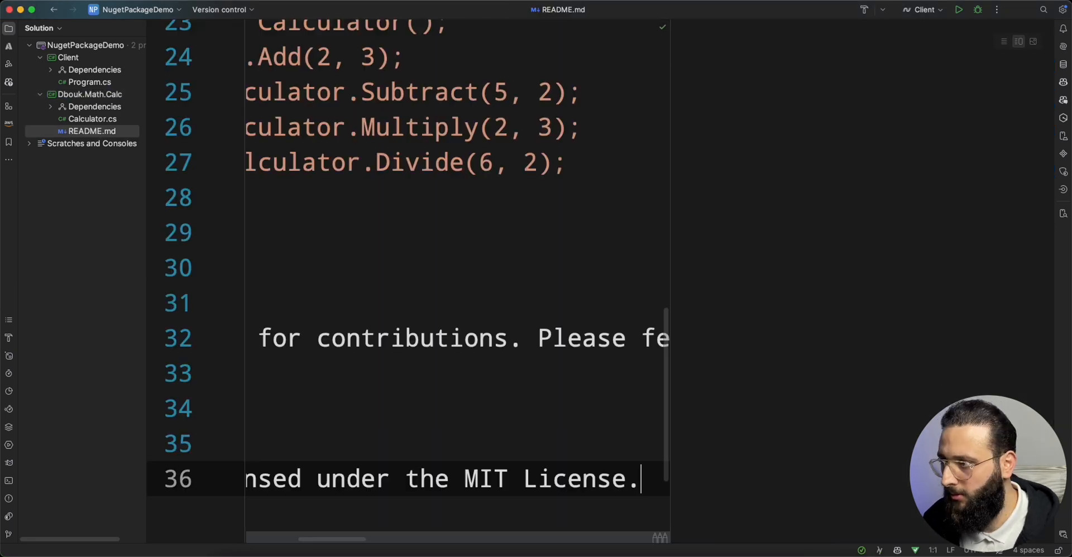
pyautogui.scroll(3)
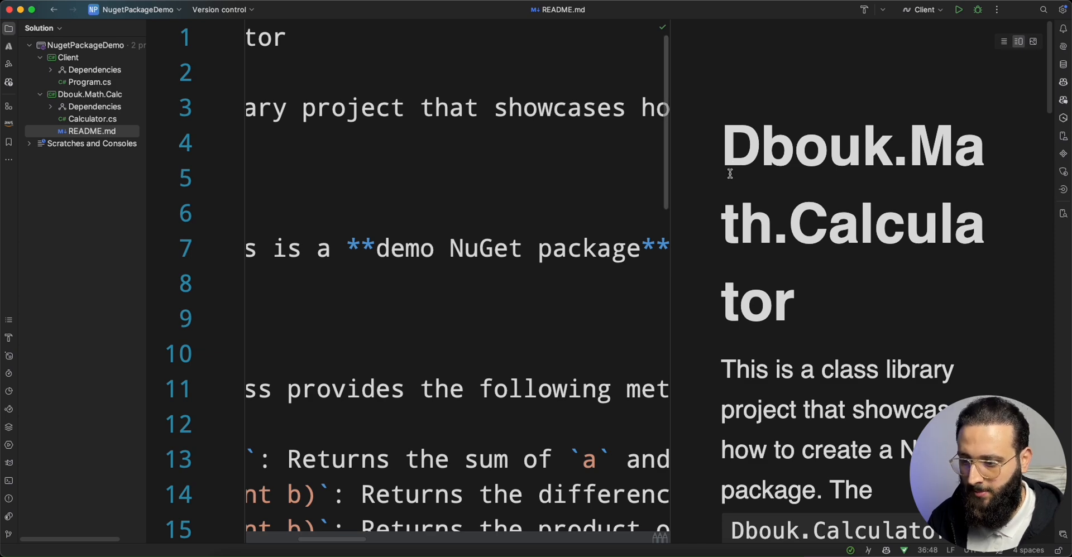
pyautogui.click(1004, 41)
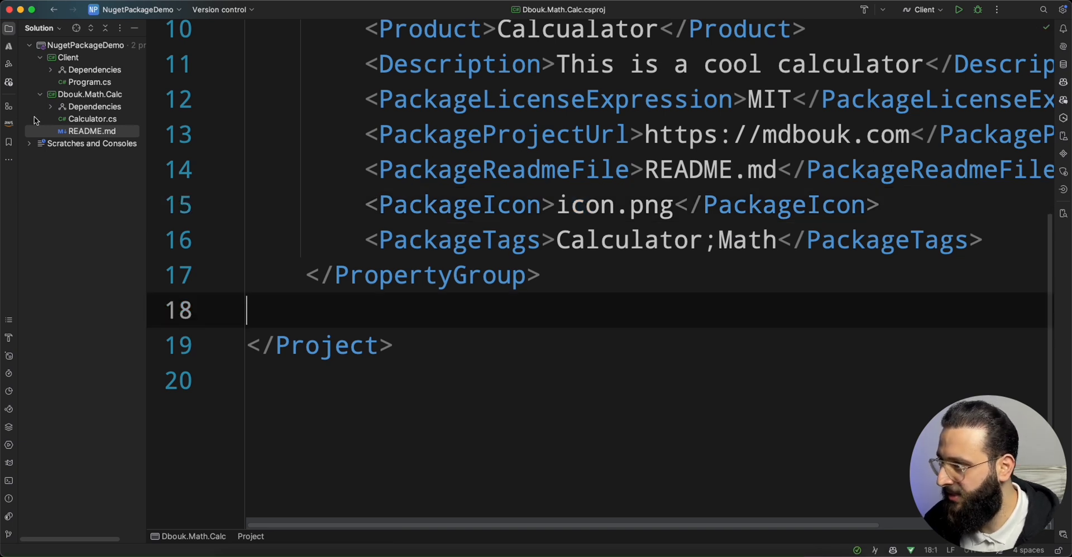
pyautogui.click(85, 131)
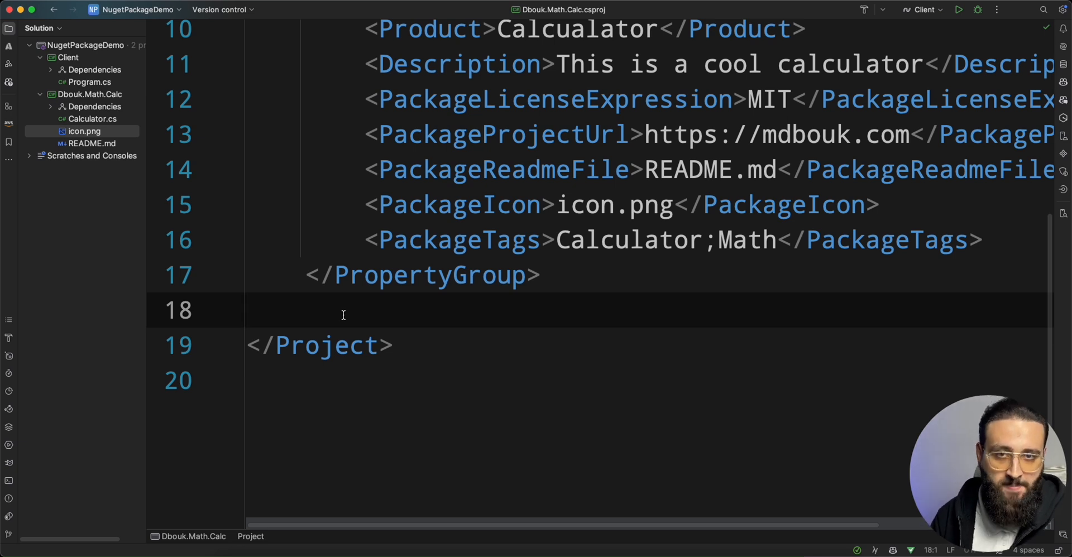
# Step: Add an ItemGroup with None entries packing icon.png and README.md into the package
pyautogui.write('<ItemGroup>')
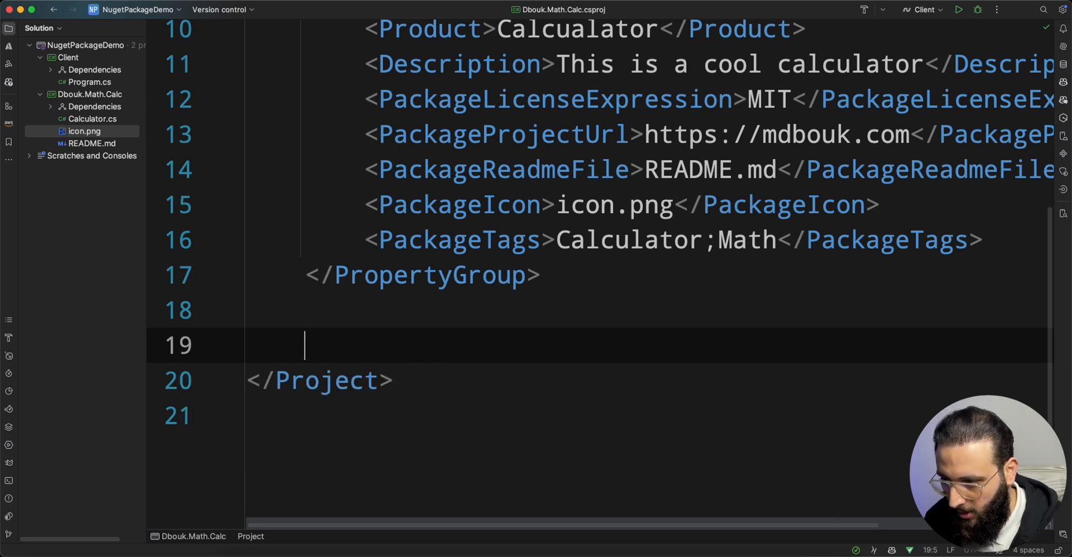
pyautogui.write('<ItemGroup>')
pyautogui.write('<None')
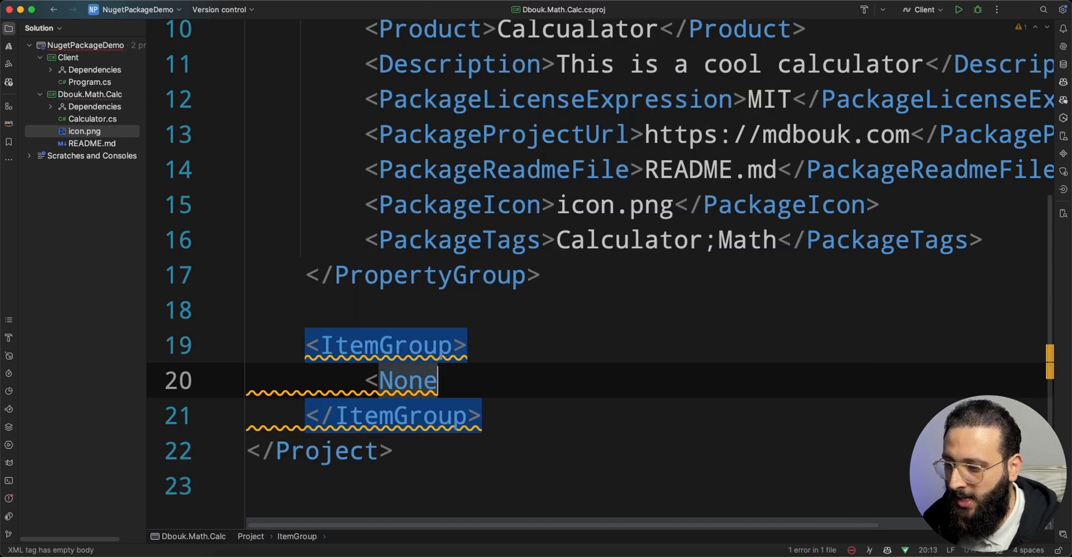
pyautogui.write('Include="icon.png" Pack="true" PackagePath="icon.png"')
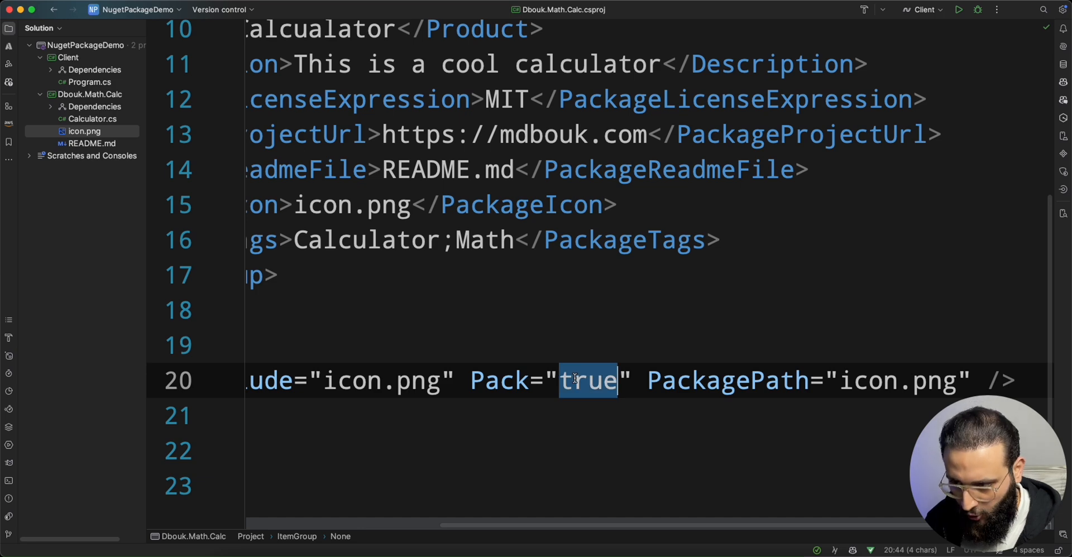
pyautogui.doubleClick(929, 380)
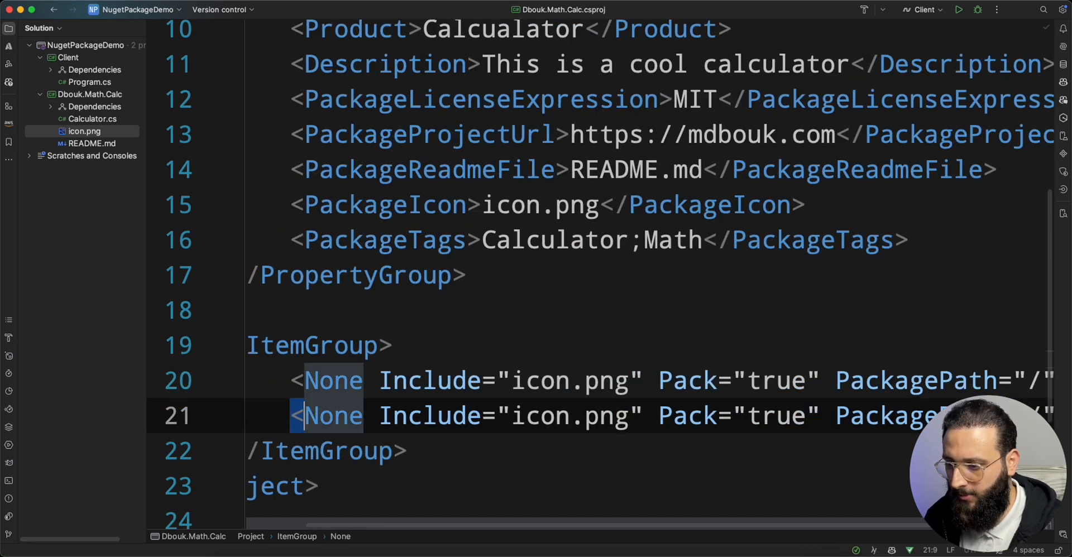
pyautogui.write('REad')
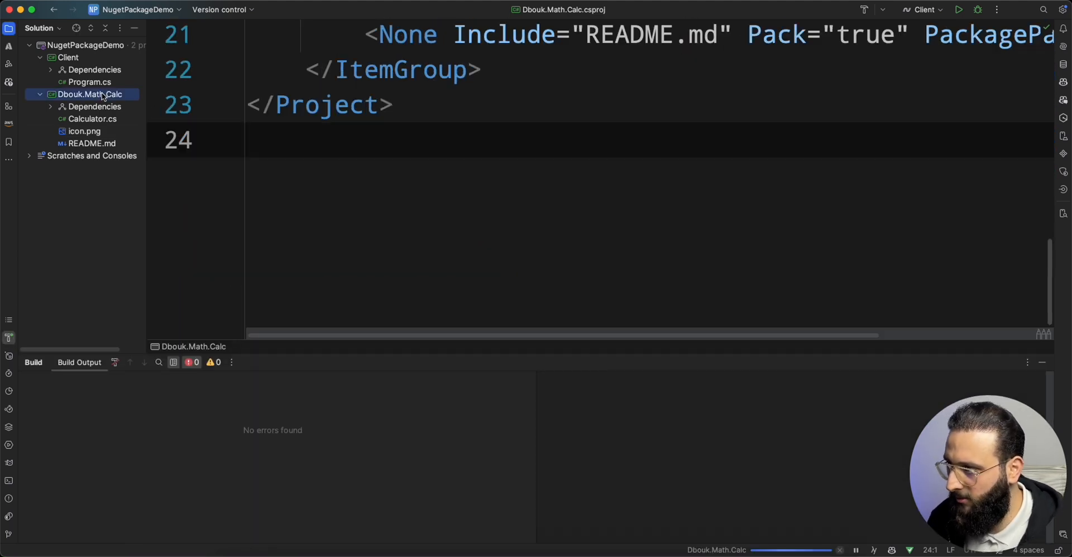
# Step: Build the solution, then run Pack Selected Project on Dbouk.Math.Calc
pyautogui.click(959, 9)
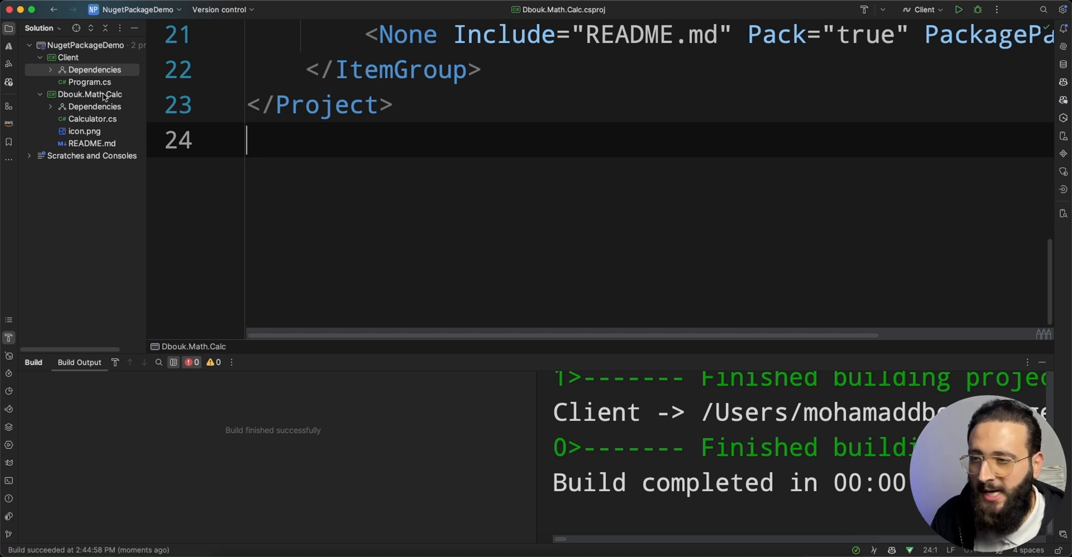
pyautogui.rightClick(88, 94)
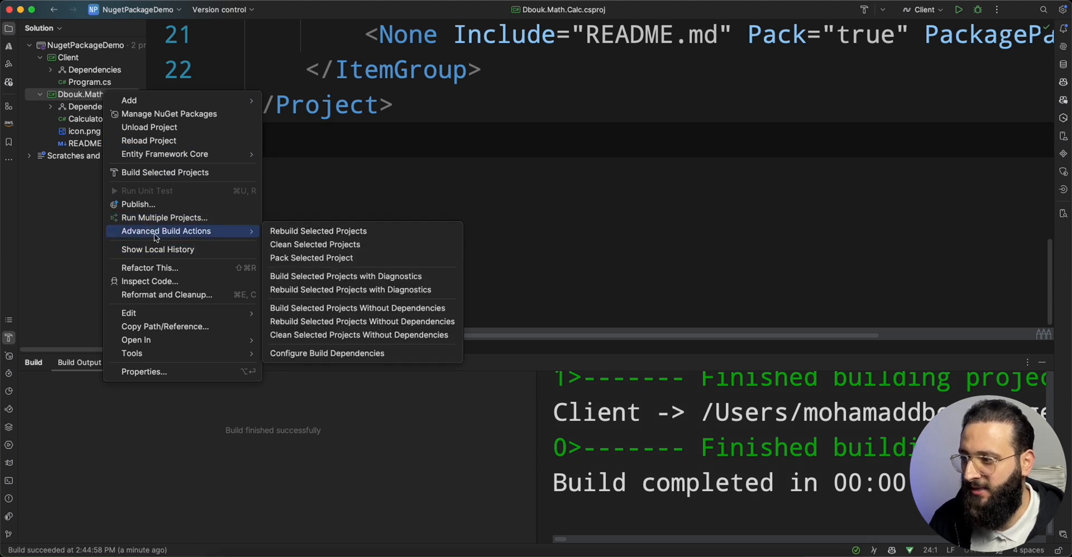
pyautogui.moveTo(311, 258)
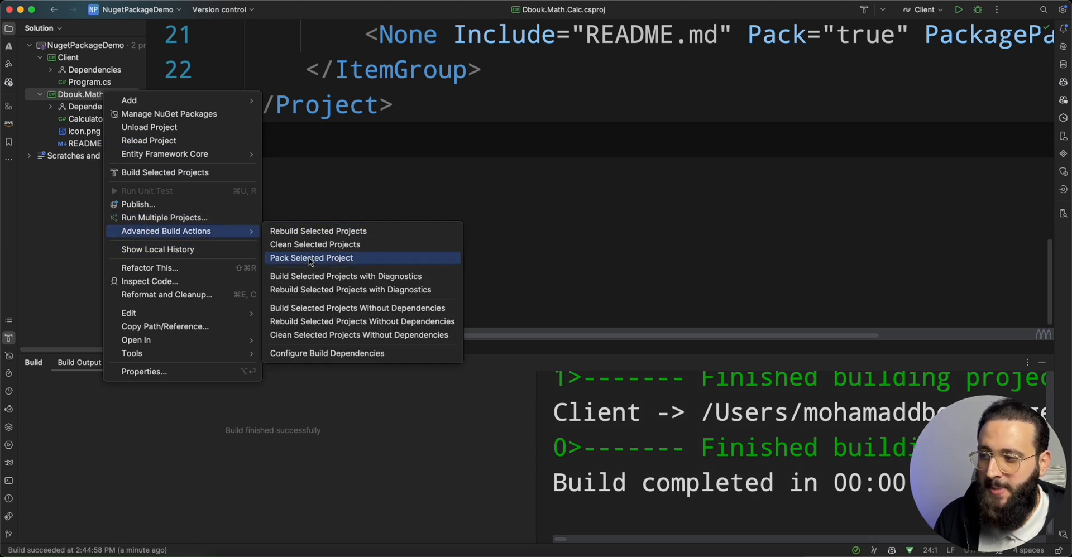
pyautogui.click(311, 258)
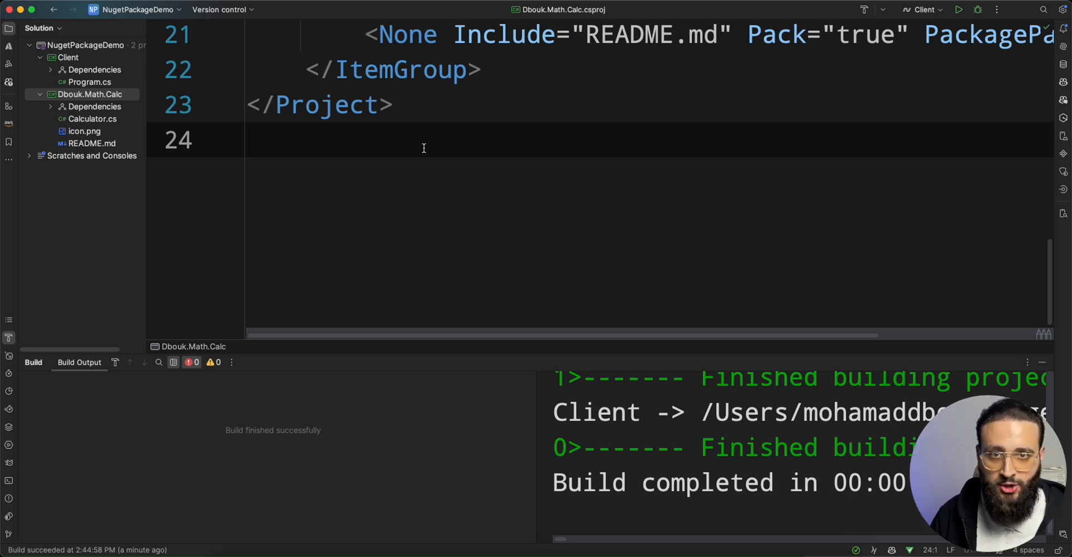
pyautogui.moveTo(294, 359)
pyautogui.write('cd Dbouk')
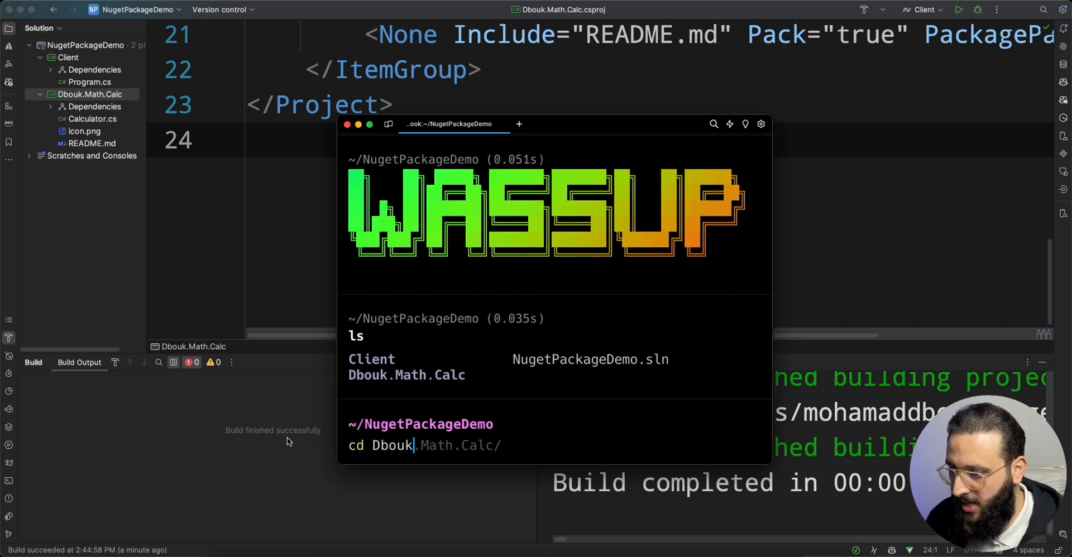
# Step: In Warp, change into Dbouk.Math.Calc/ and run dotnet pack
pyautogui.press('Return')
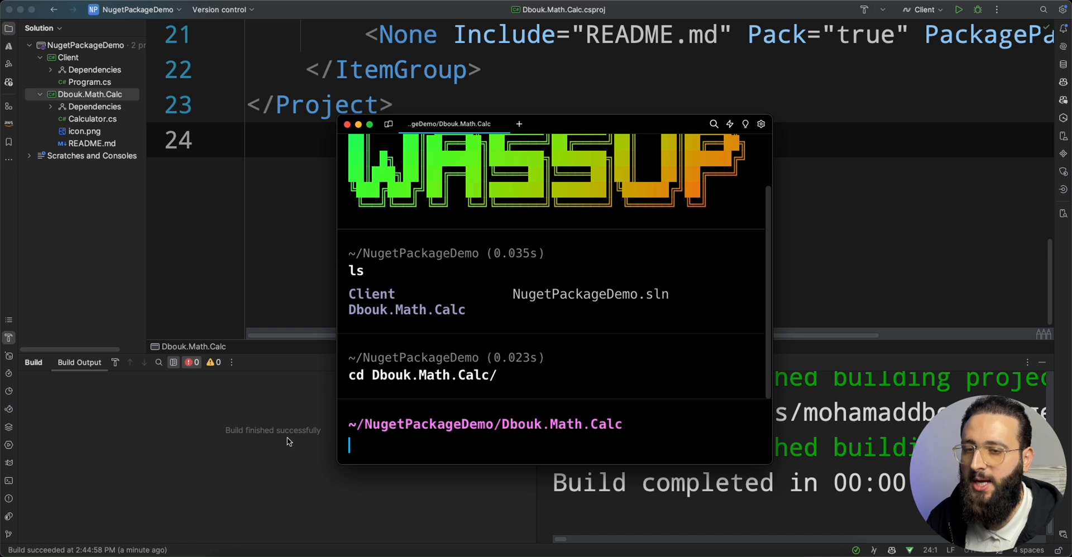
pyautogui.write('dotnet pack')
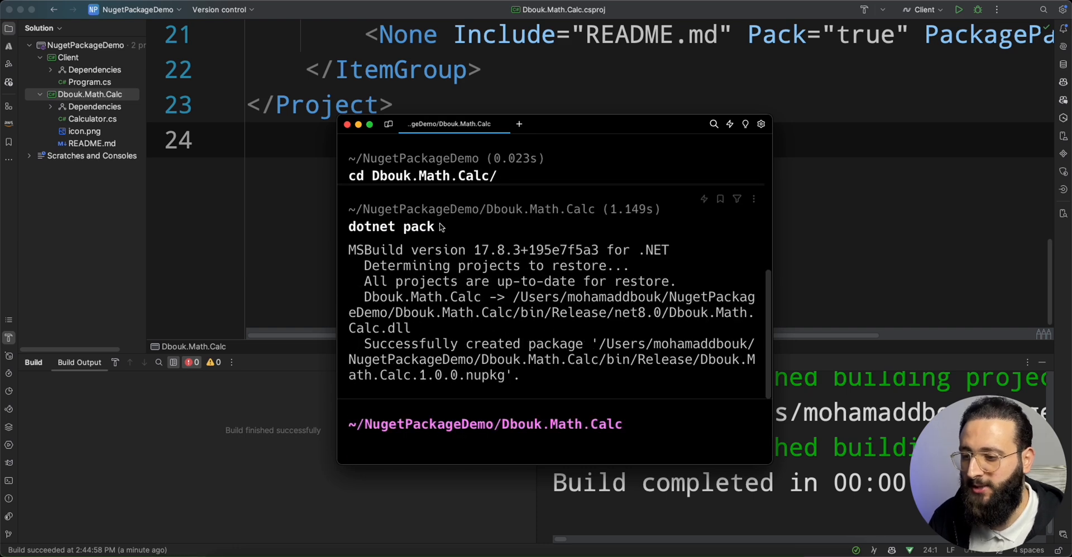
pyautogui.moveTo(677, 376)
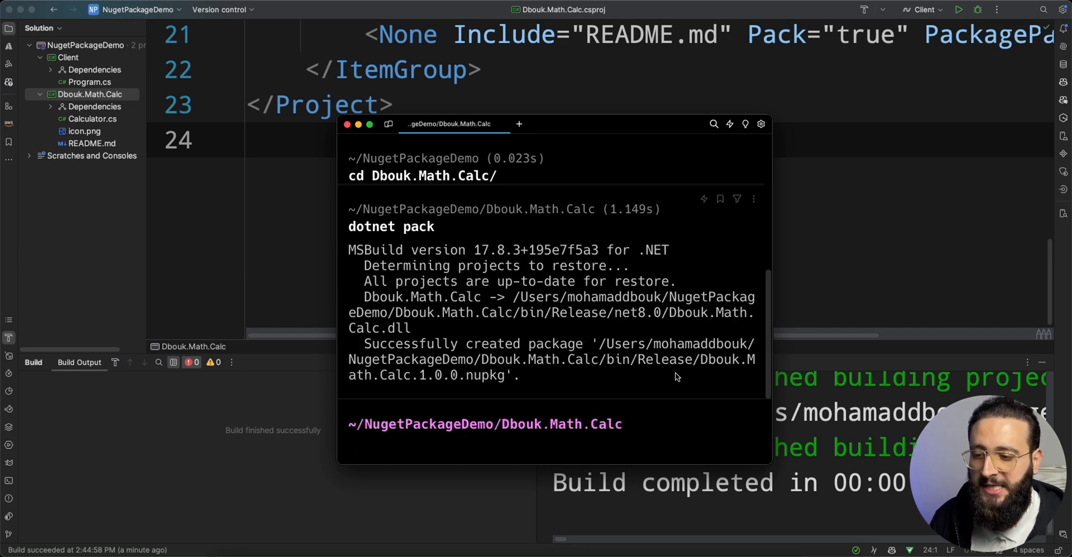
pyautogui.moveTo(682, 376)
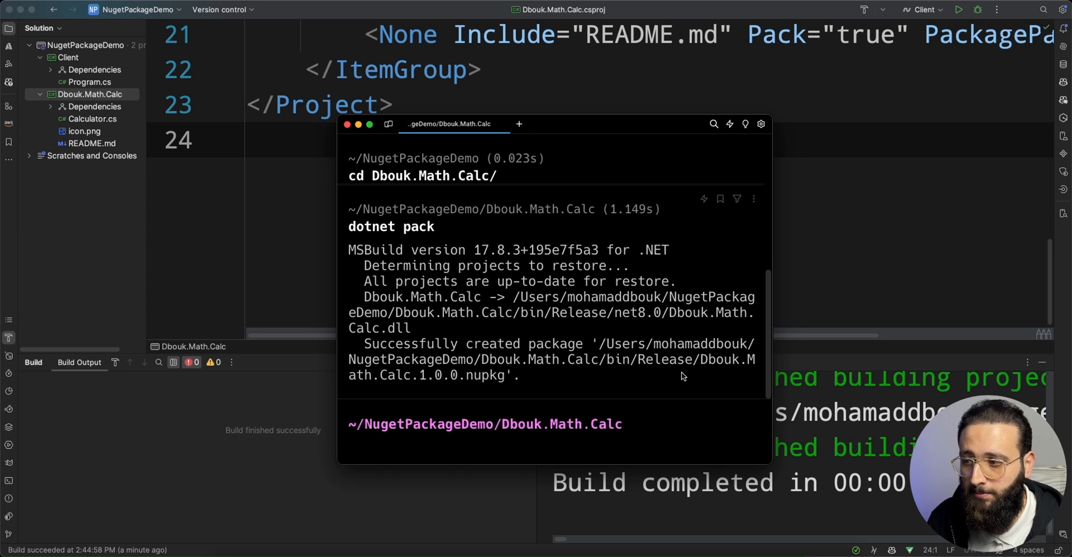
pyautogui.moveTo(682, 381)
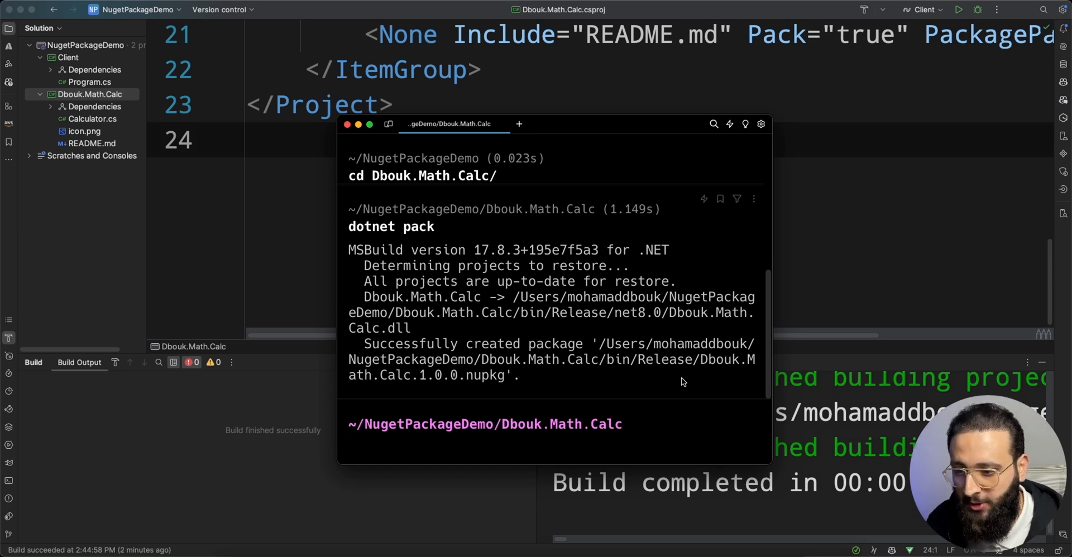
pyautogui.moveTo(489, 384)
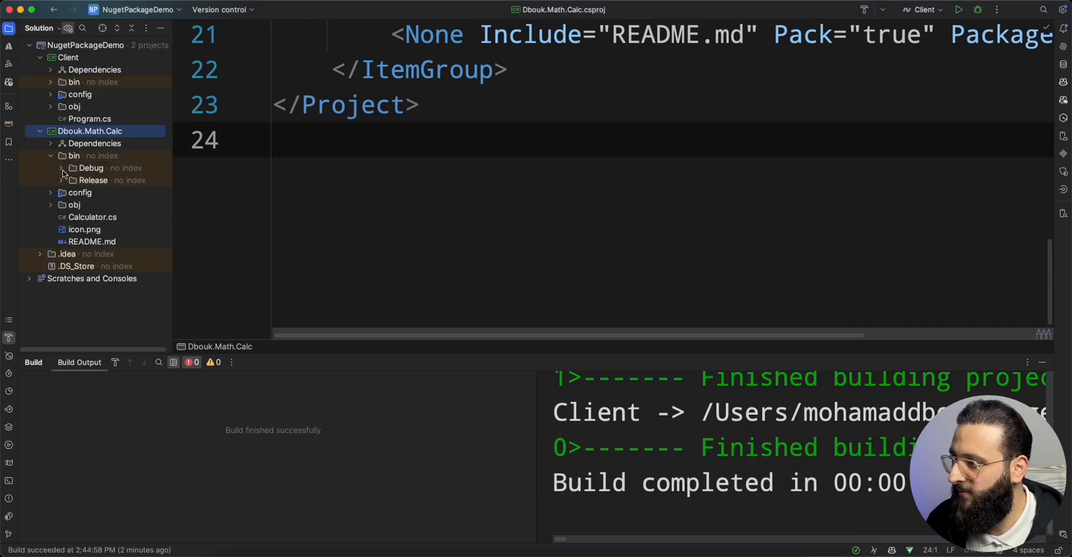
# Step: Expand Dbouk.Math.Calc > bin > Release to reveal Dbouk.Math.Calc.1.0.0.nupkg
pyautogui.click(60, 180)
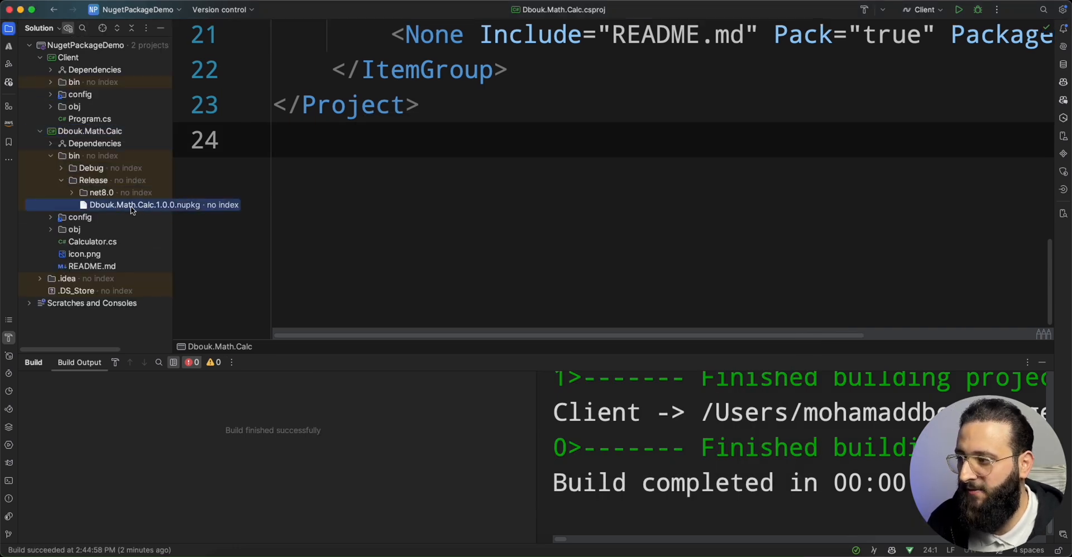
pyautogui.moveTo(141, 210)
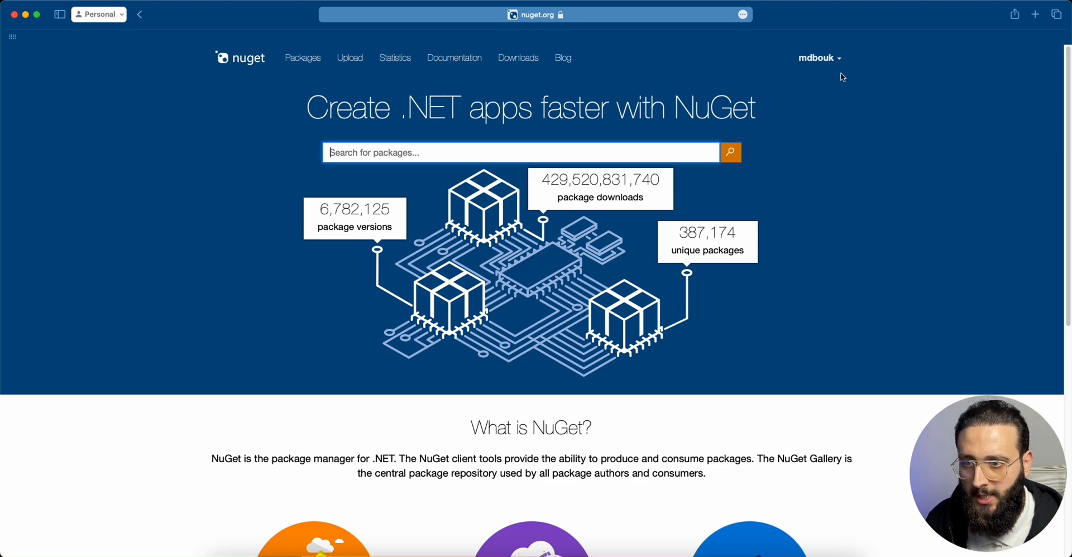
pyautogui.moveTo(350, 58)
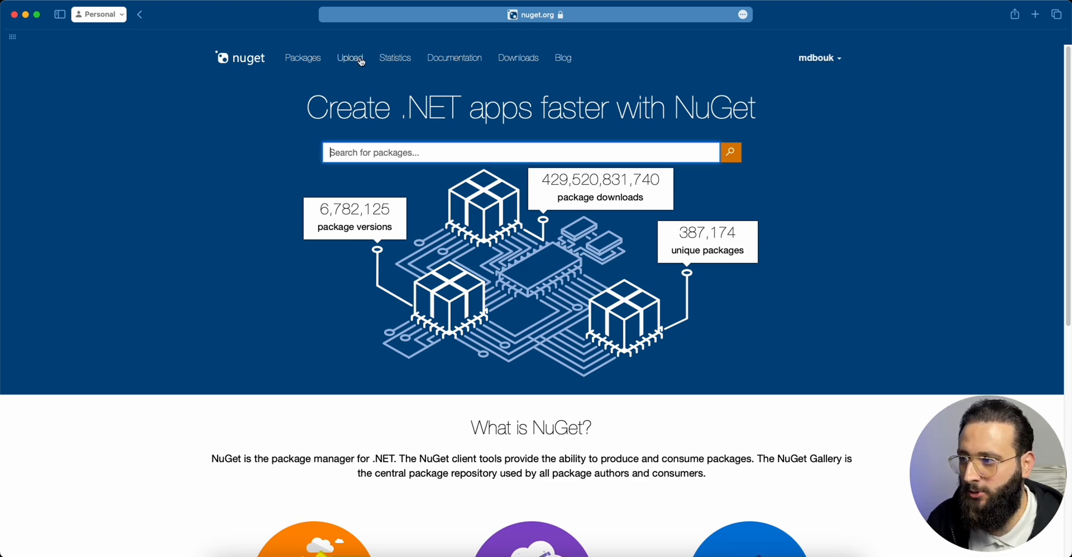
# Step: Upload Dbouk.Math.Calc.1.0.0.nupkg and scroll to its Verify details
pyautogui.click(350, 58)
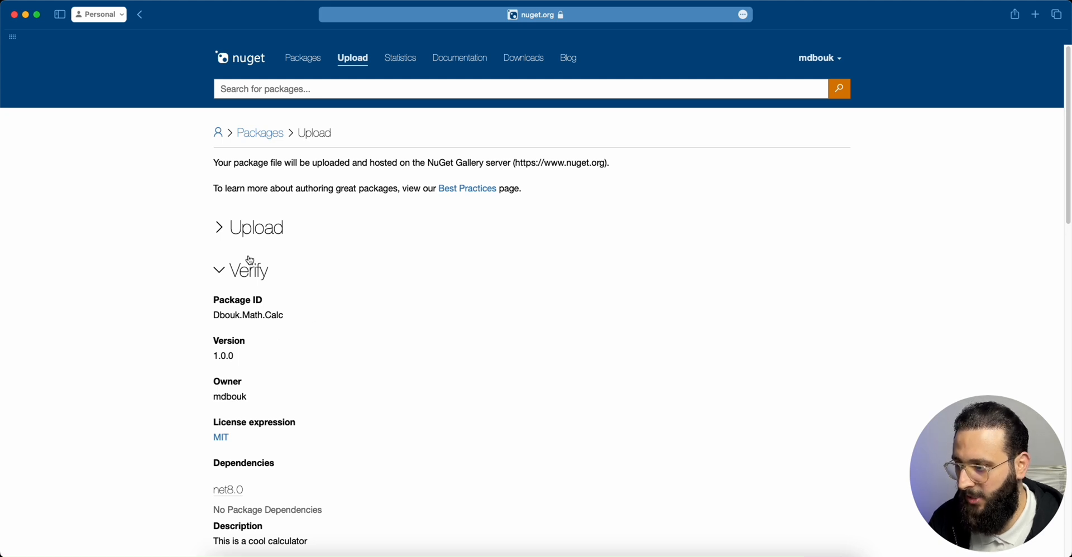
pyautogui.scroll(-3)
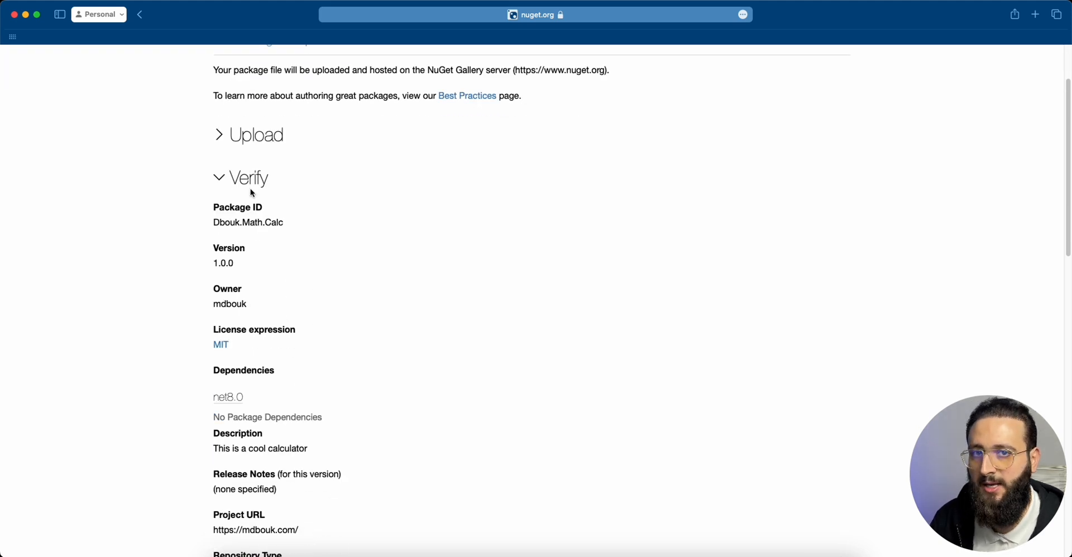
pyautogui.scroll(-3)
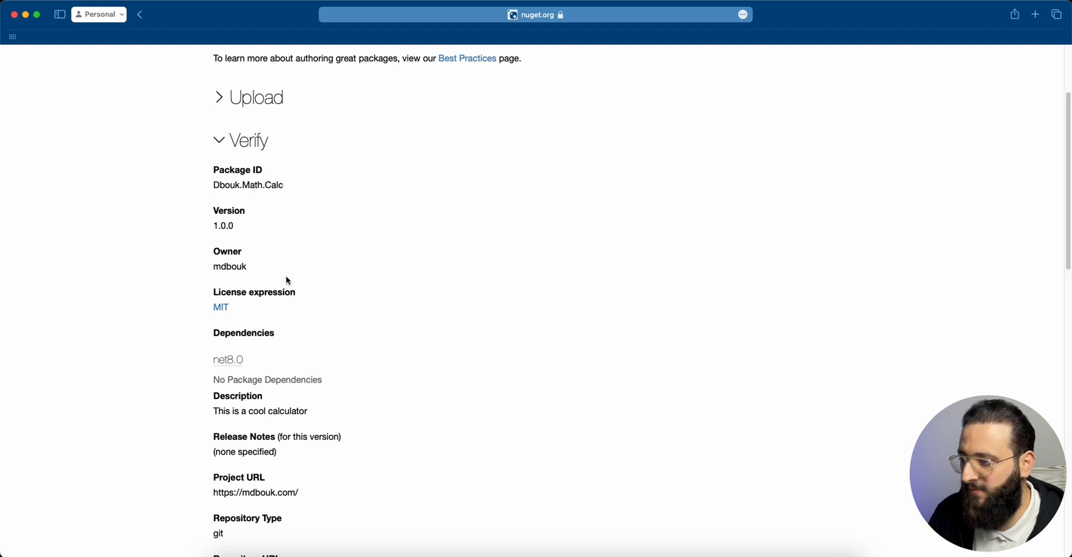
pyautogui.moveTo(221, 241)
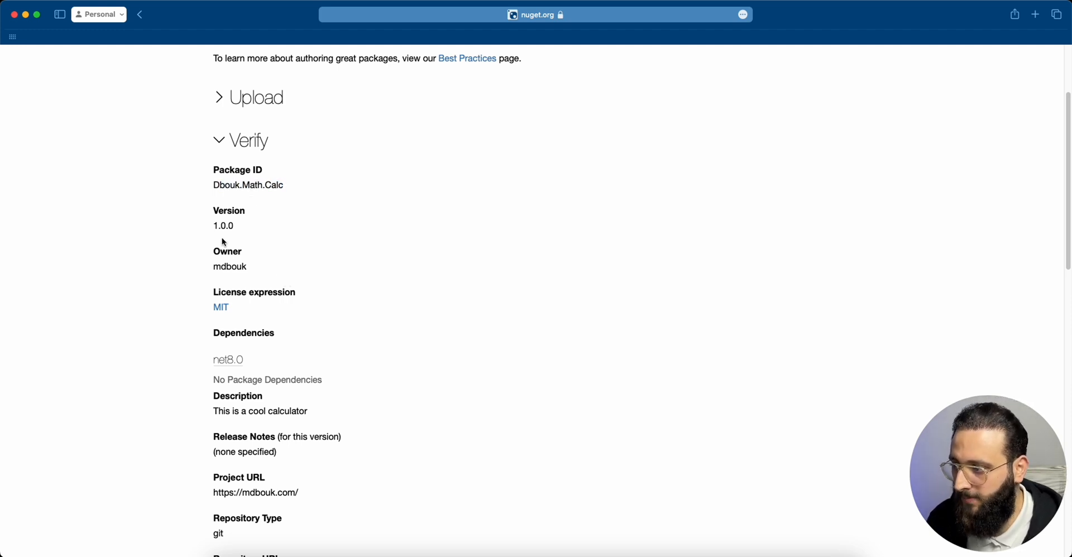
pyautogui.moveTo(235, 294)
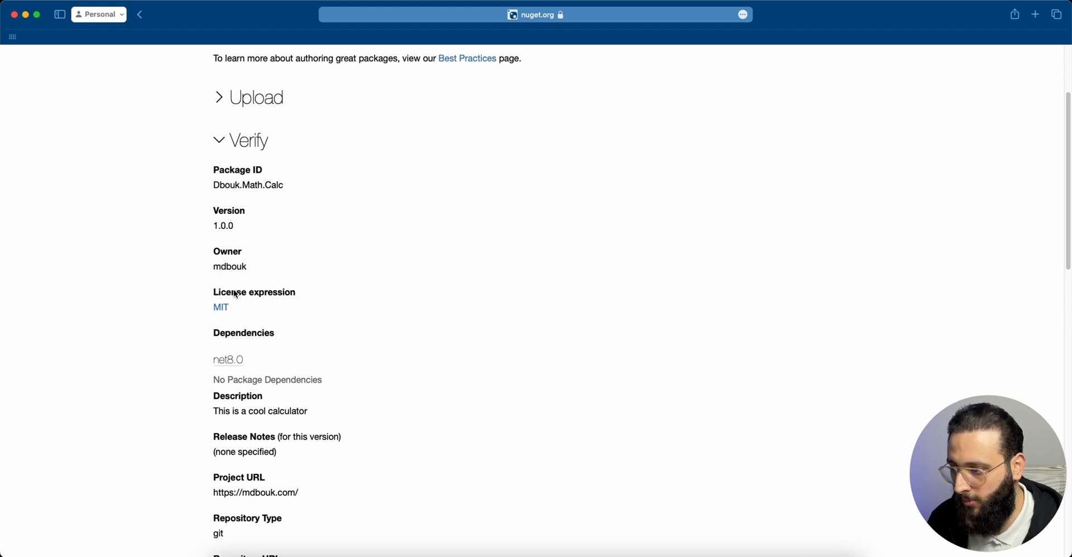
pyautogui.scroll(-3)
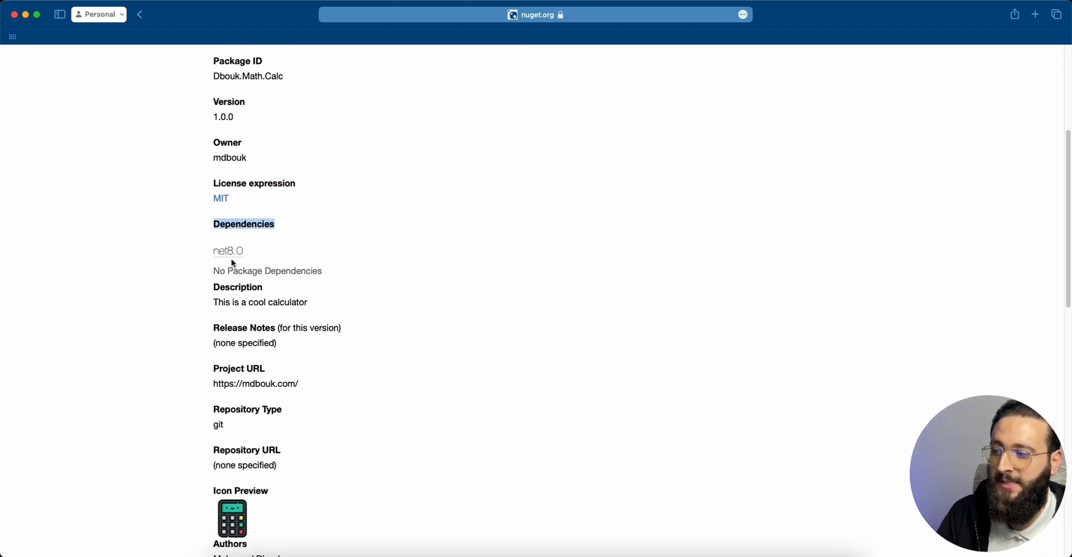
pyautogui.scroll(-3)
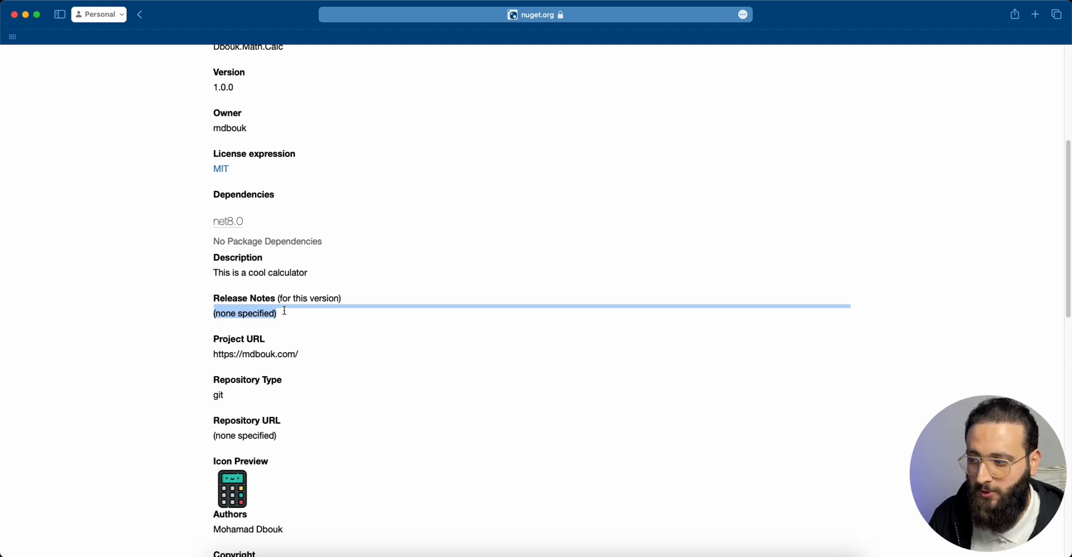
pyautogui.scroll(-3)
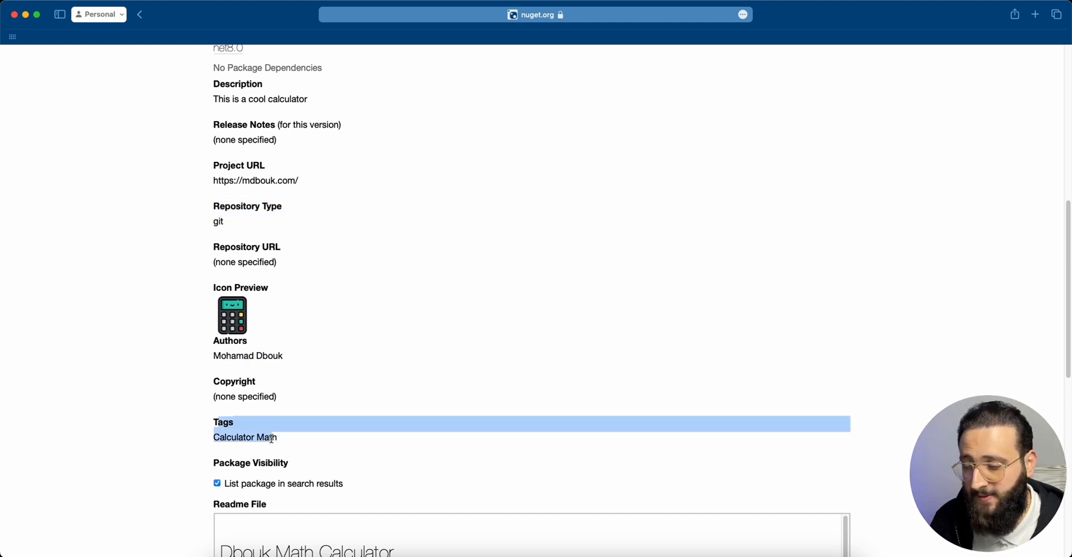
pyautogui.scroll(-3)
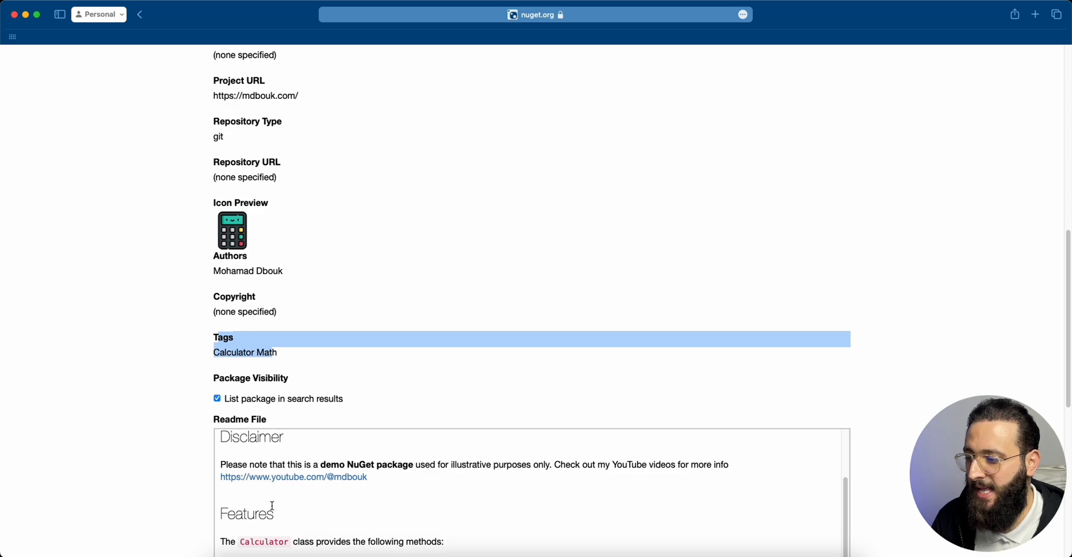
pyautogui.scroll(-3)
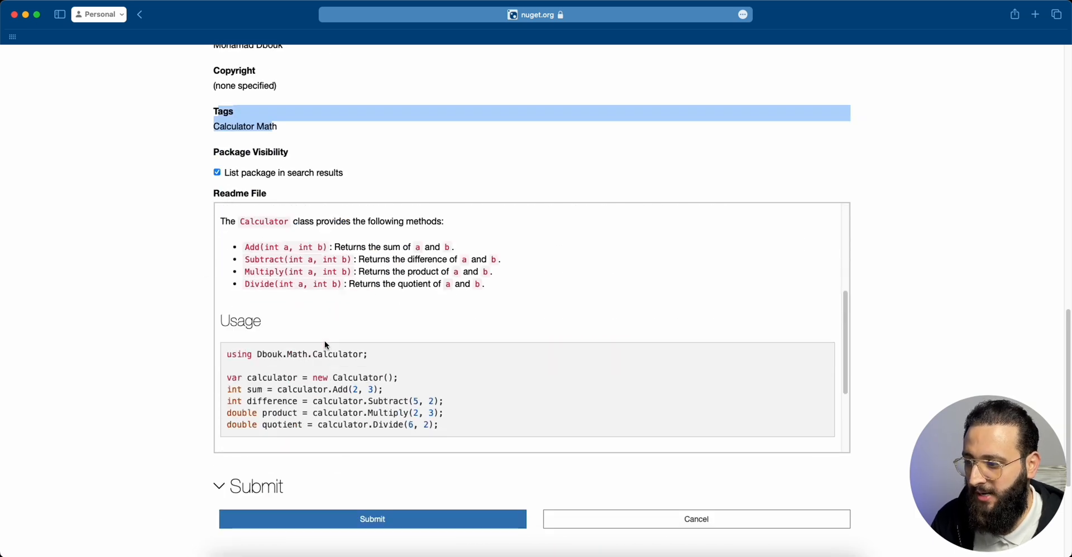
pyautogui.scroll(-3)
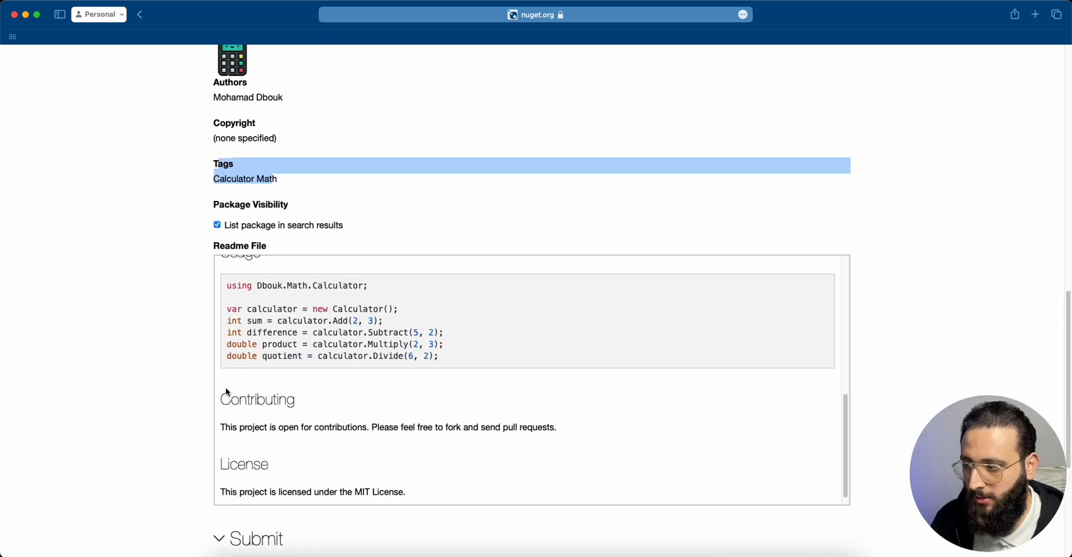
pyautogui.scroll(-3)
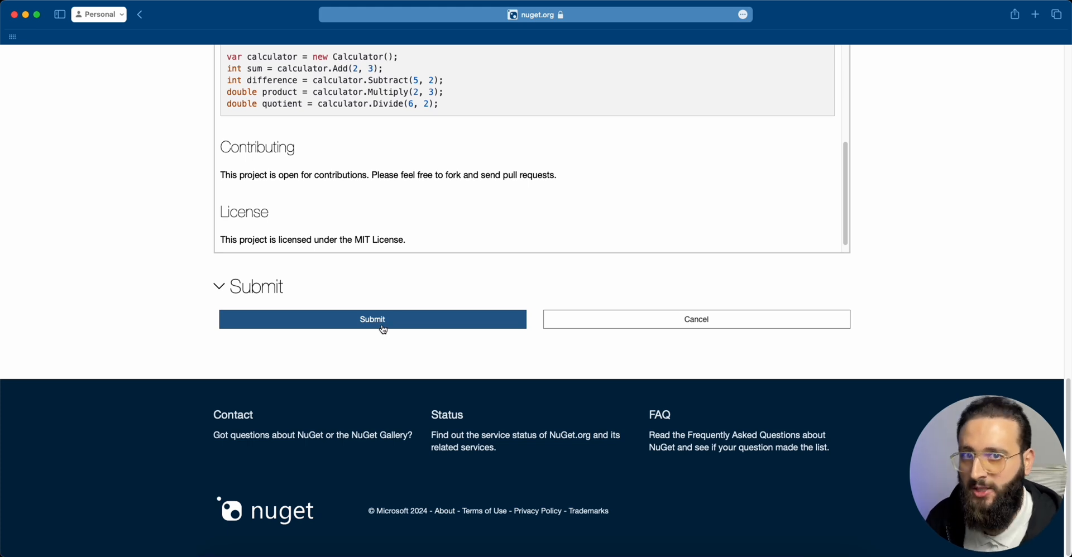
pyautogui.moveTo(697, 320)
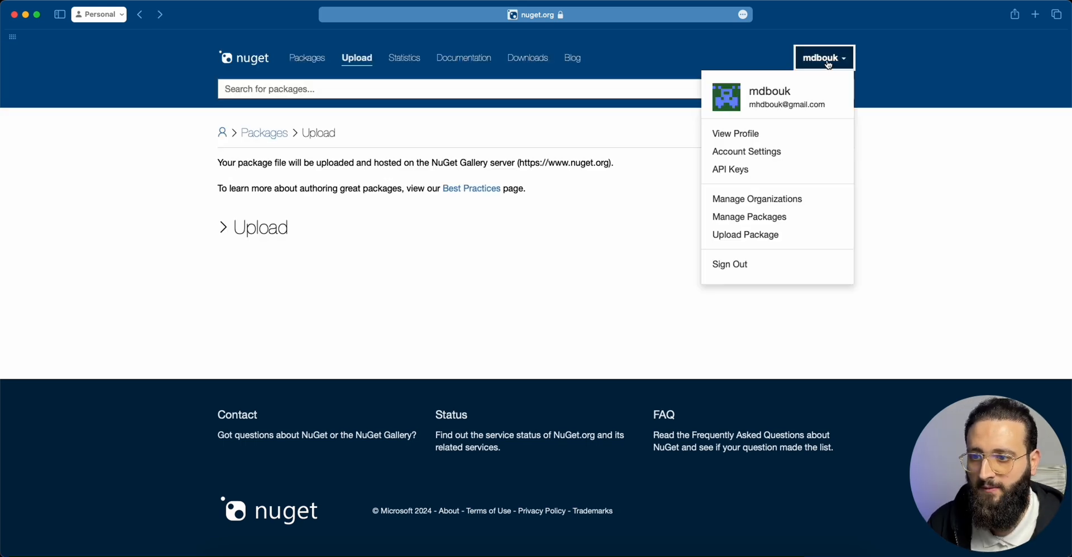
pyautogui.moveTo(730, 170)
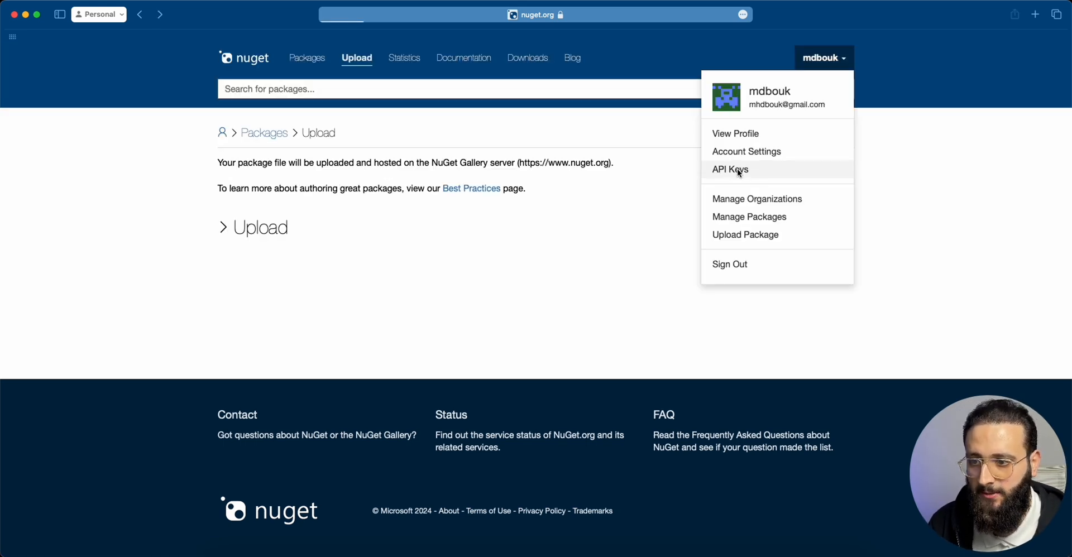
# Step: Open the API Keys page showing the 'local' key for Dbouk.* packages
pyautogui.click(730, 169)
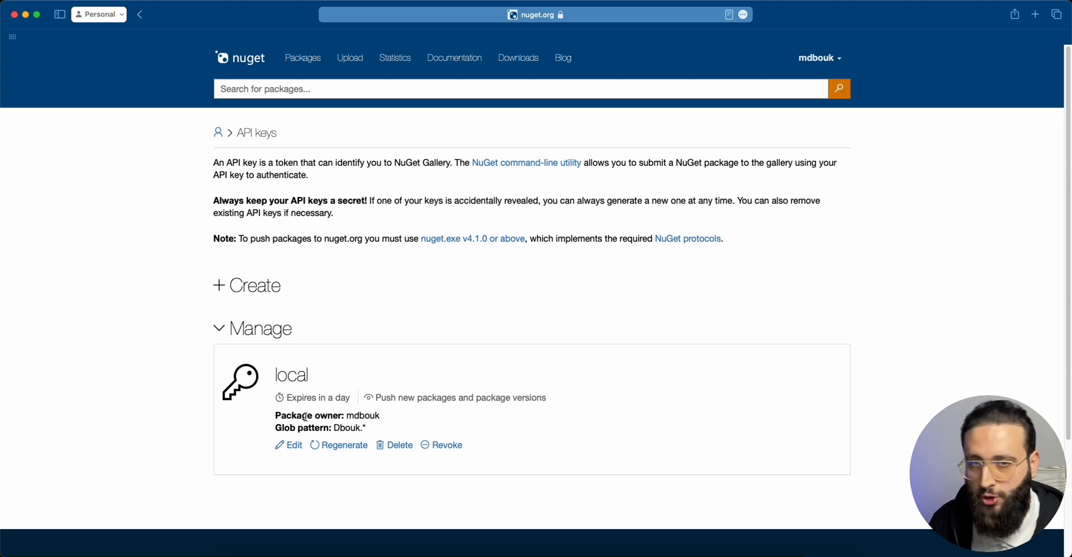
pyautogui.moveTo(280, 405)
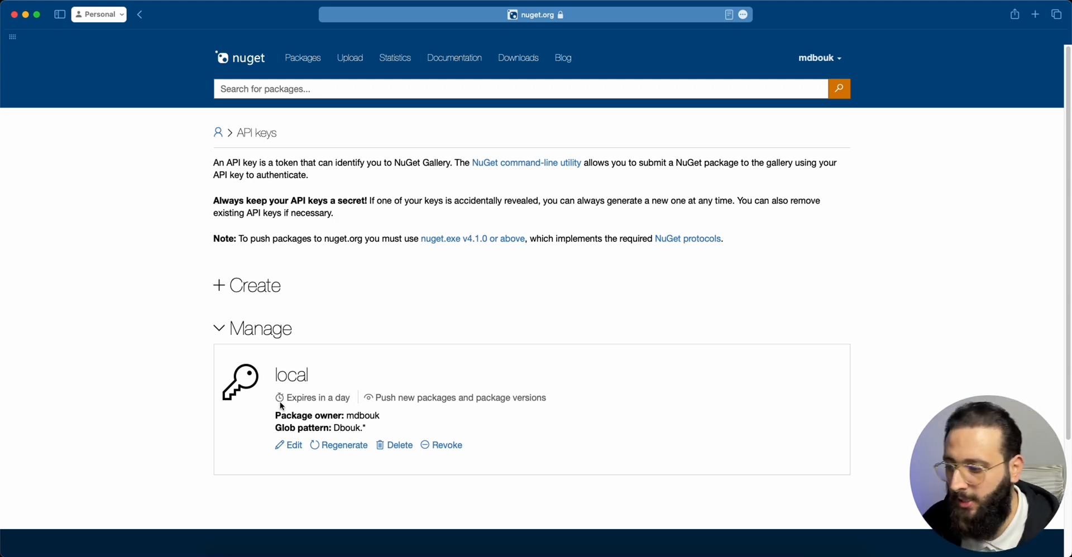
pyautogui.moveTo(247, 411)
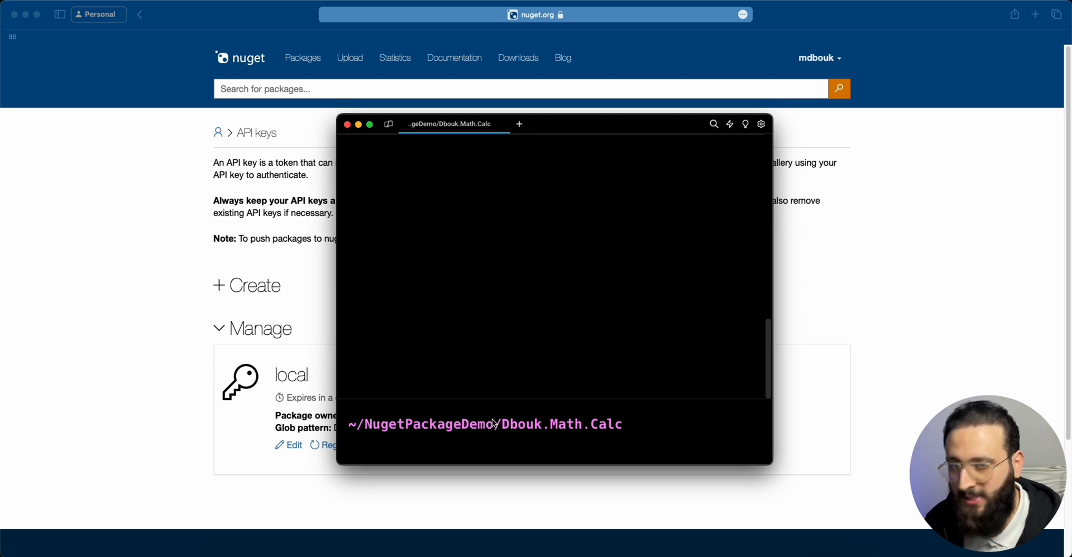
# Step: Enter 'dotnet nuget push bin/Release/Dbouk.Math.Calc.1.0.0.nupkg -s nuget.org' with a key option
pyautogui.write('dotnet nuget push Dbouk.Math.Calculator.1.0.0.nupkg')
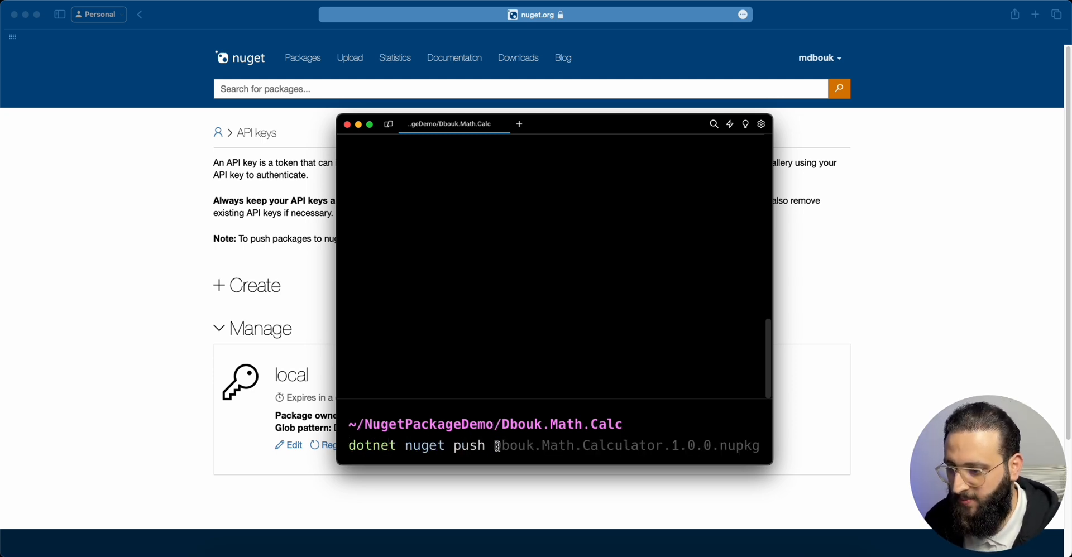
pyautogui.write('bing/')
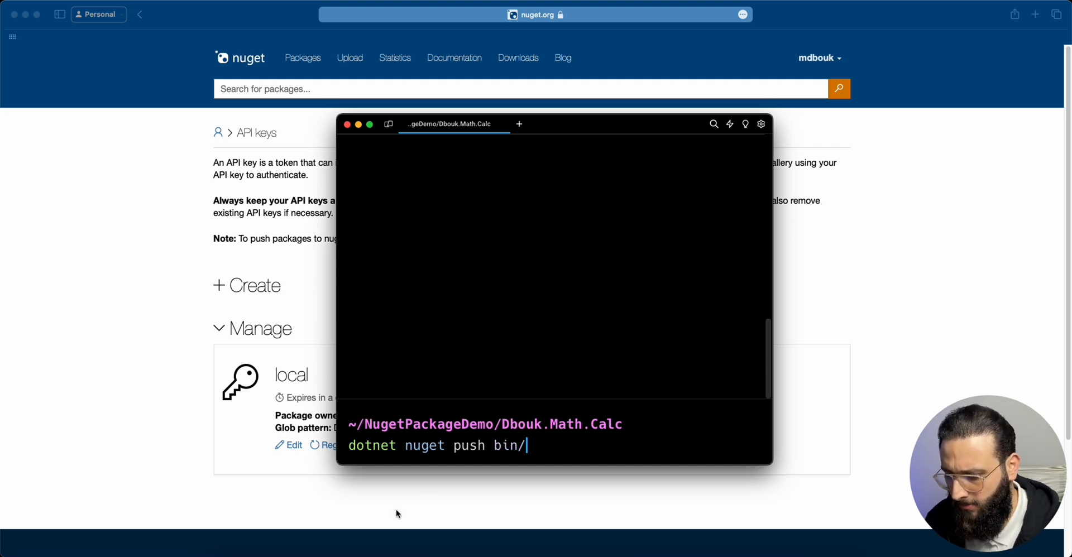
pyautogui.write('Release/')
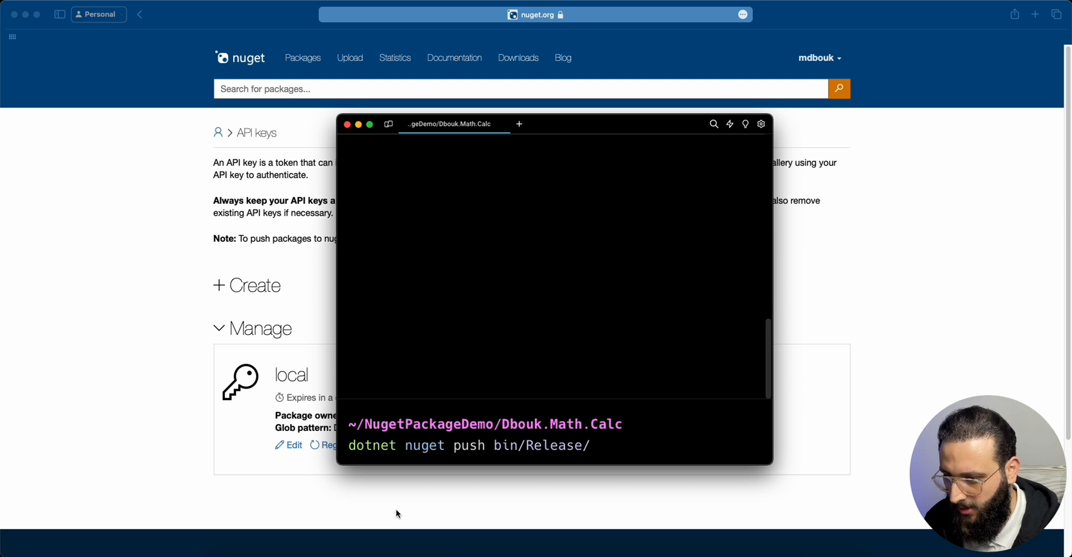
pyautogui.write('Dbouk.Math.Calc.1.0.0.nupkg')
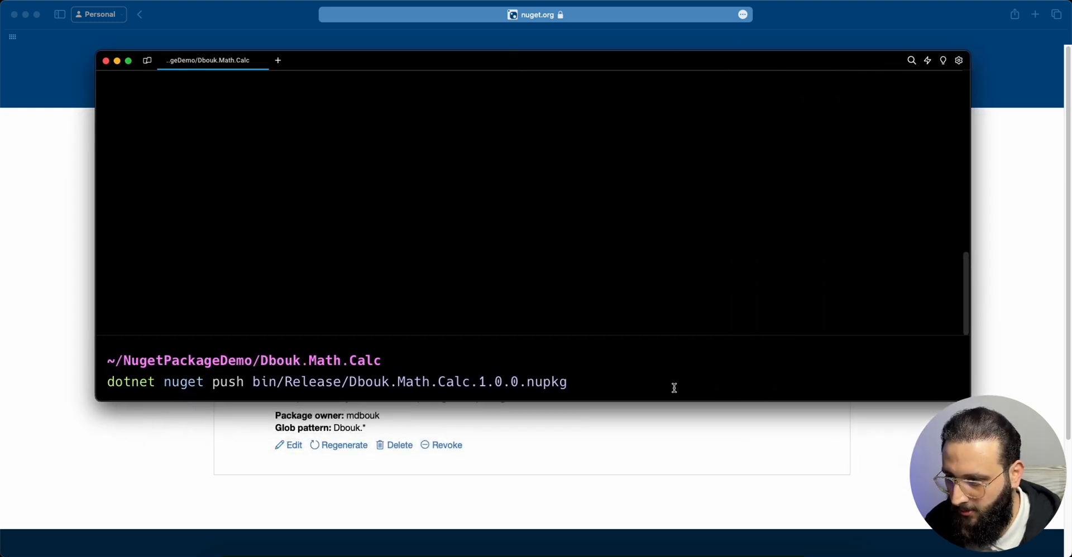
pyautogui.write('Calculator.cs')
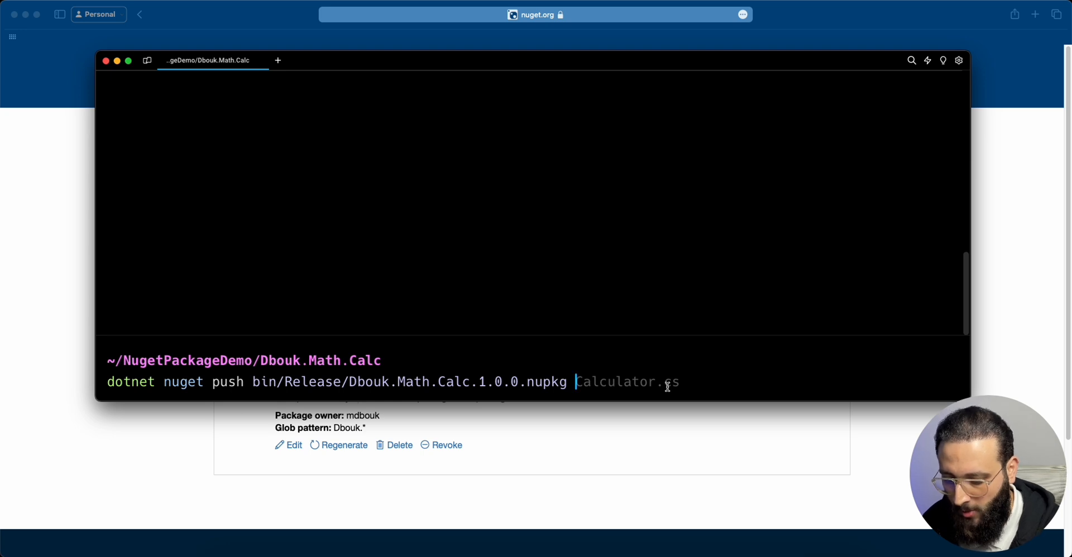
pyautogui.write('-s')
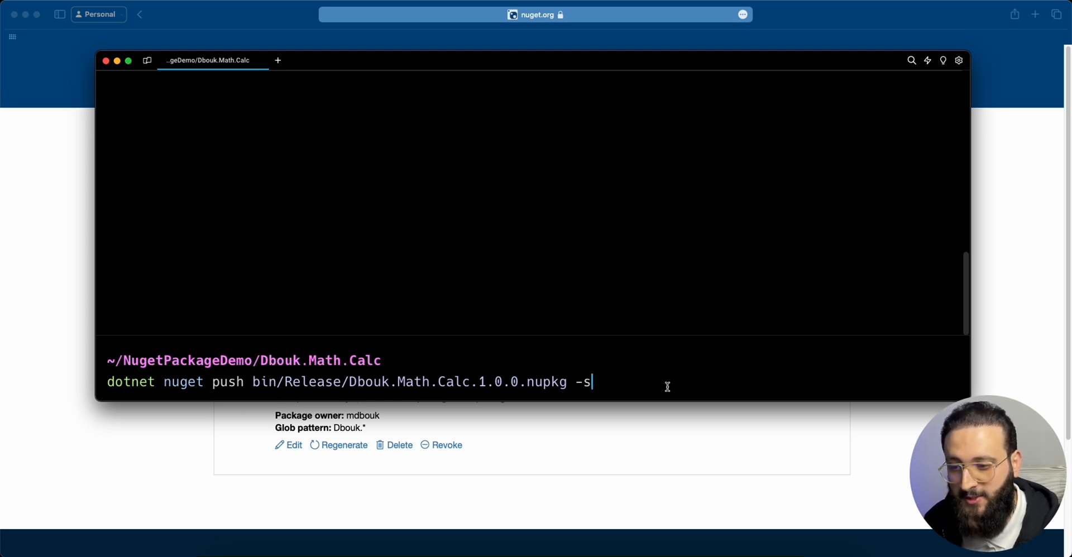
pyautogui.write('Calculator.cs')
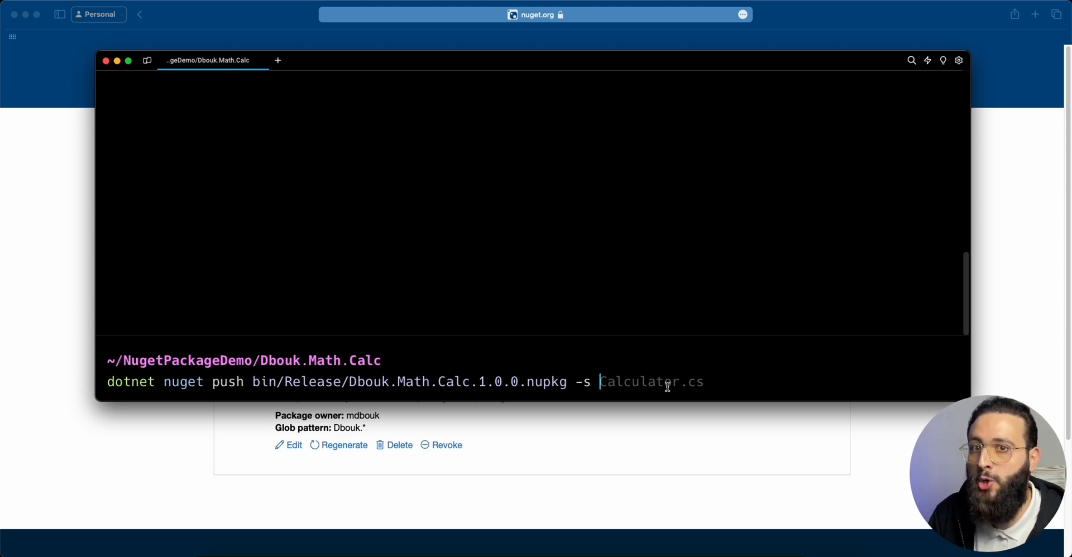
pyautogui.write('n')
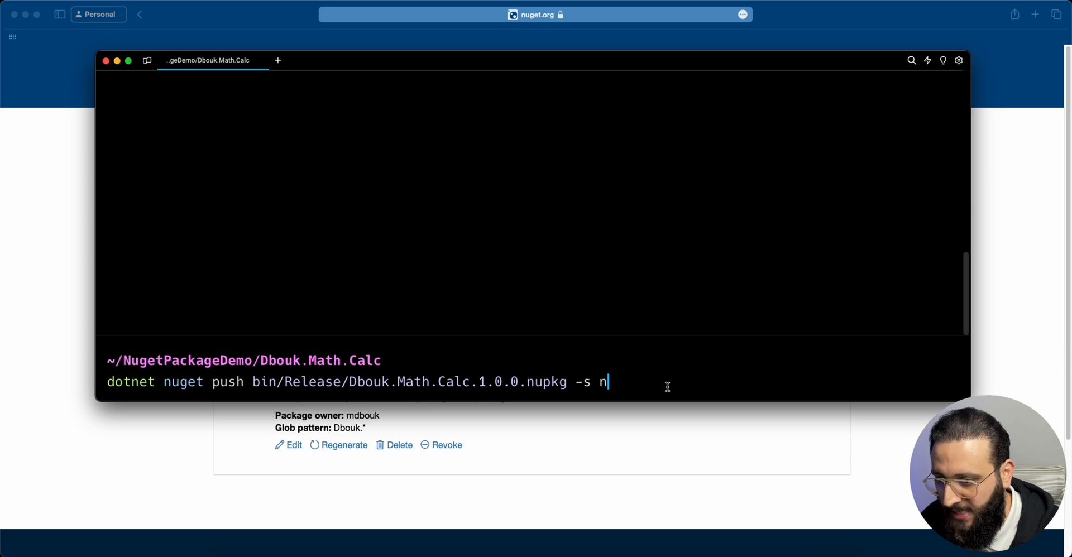
pyautogui.write('uget.org -k')
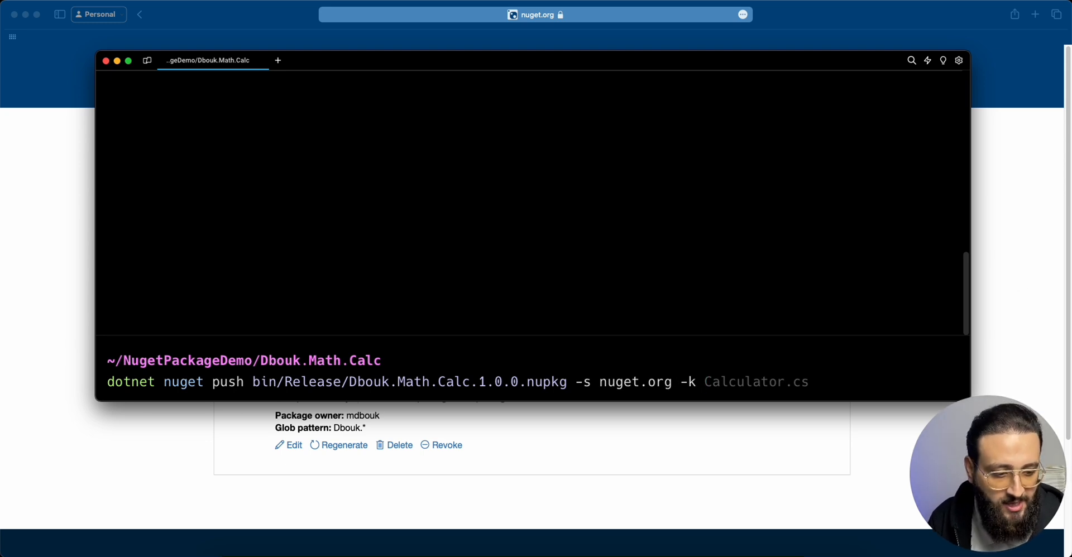
pyautogui.press('Return')
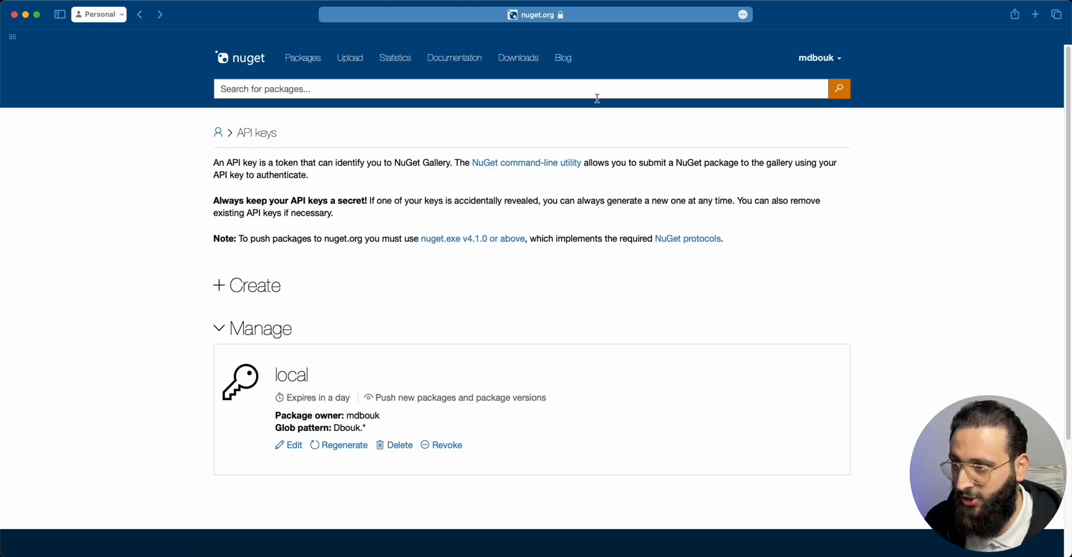
# Step: Go to Manage Packages and open Dbouk.Math.Calc 1.0.0, pending validation
pyautogui.click(819, 58)
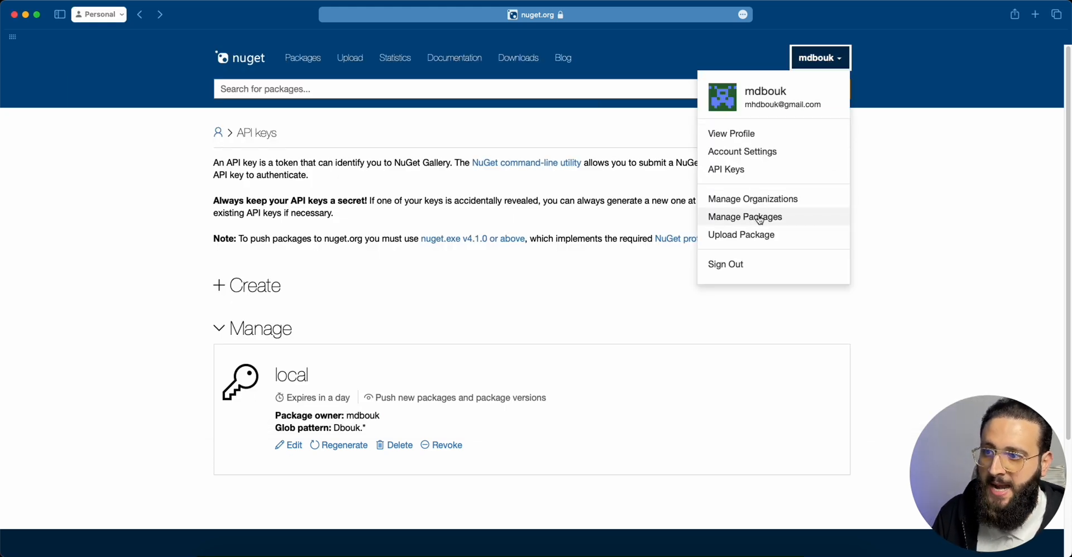
pyautogui.click(744, 217)
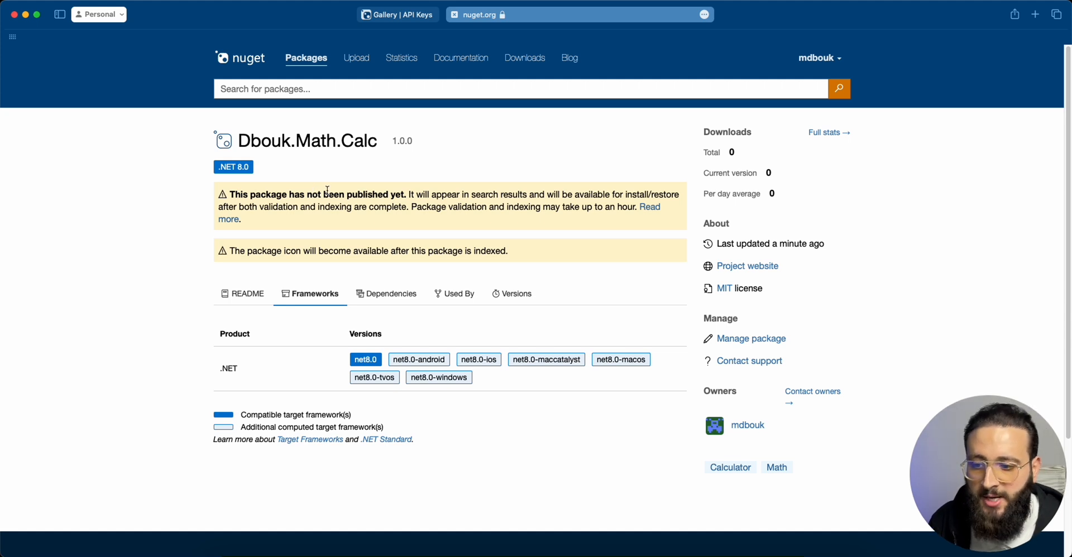
pyautogui.moveTo(181, 483)
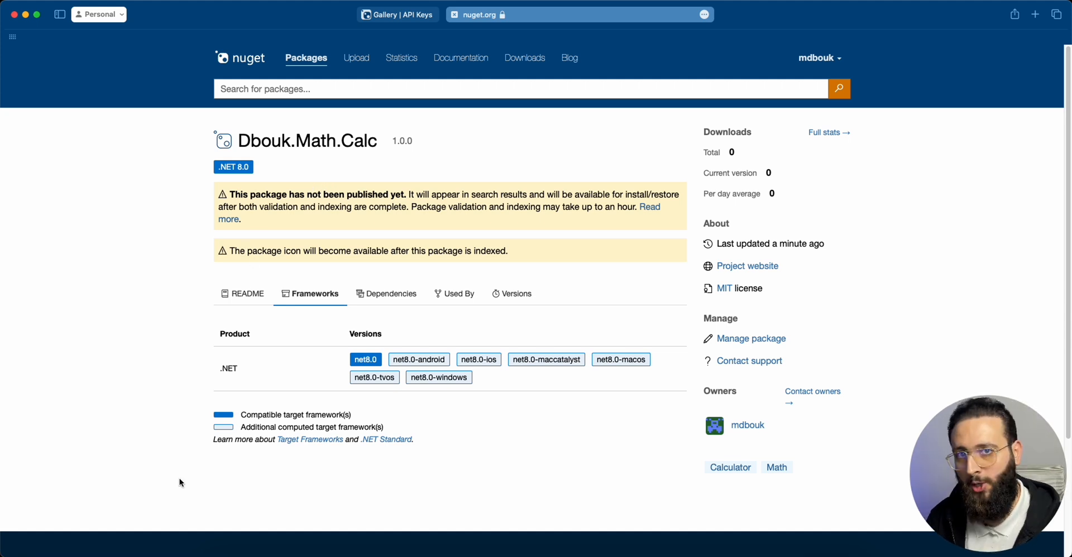
pyautogui.click(290, 542)
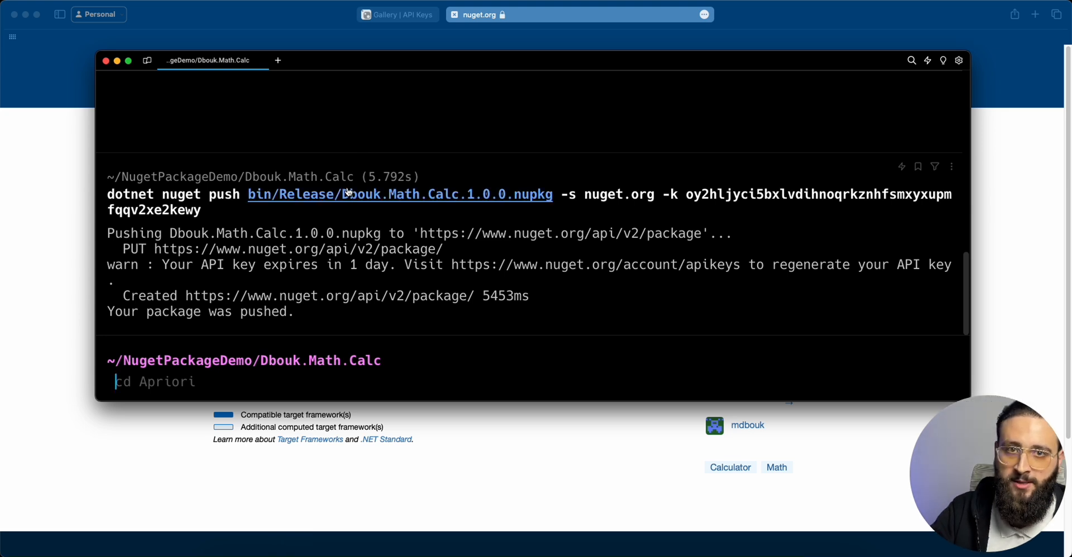
pyautogui.moveTo(355, 220)
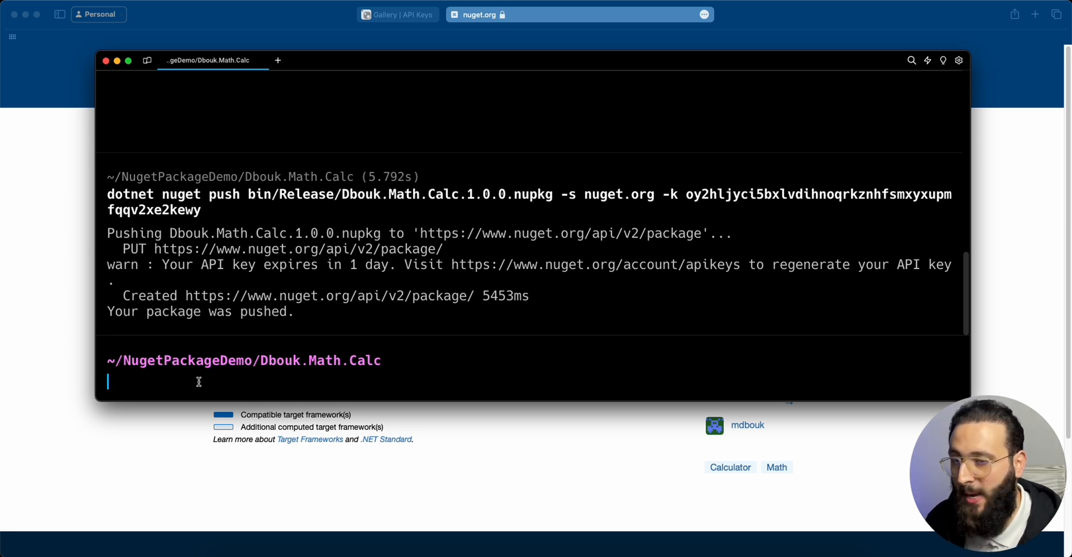
# Step: Run dotnet pack for Dbouk.Math.Calc version 1.0.1, outputting to the current folder
pyautogui.write('dotnet pack /p:Version=1.0.2 -o .')
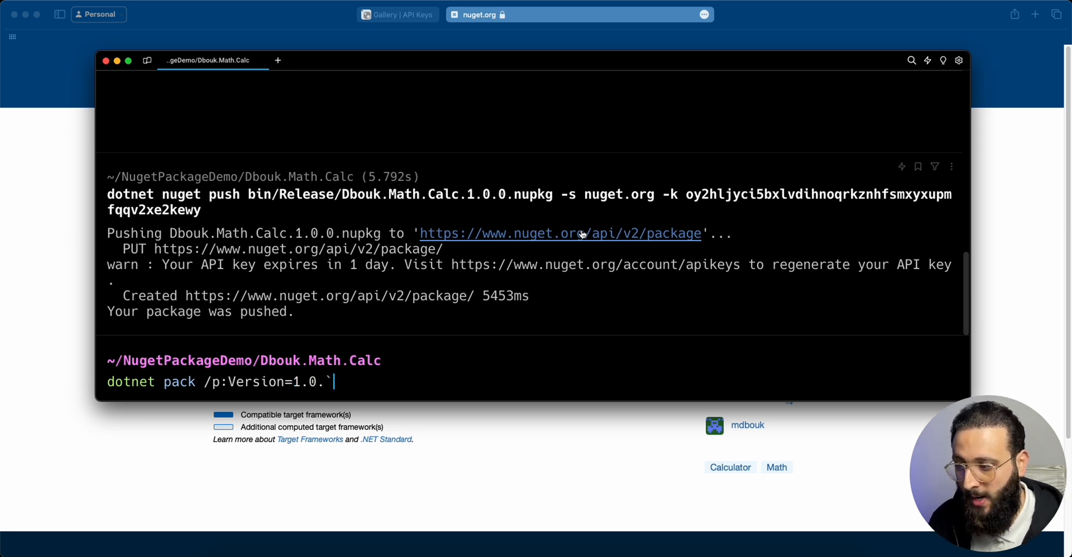
pyautogui.press('Return')
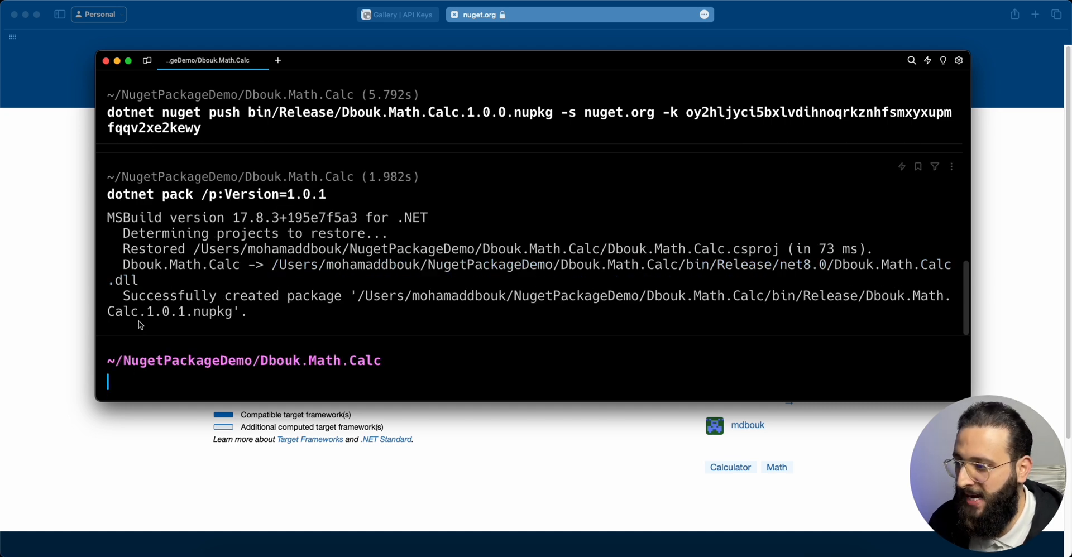
pyautogui.doubleClick(177, 311)
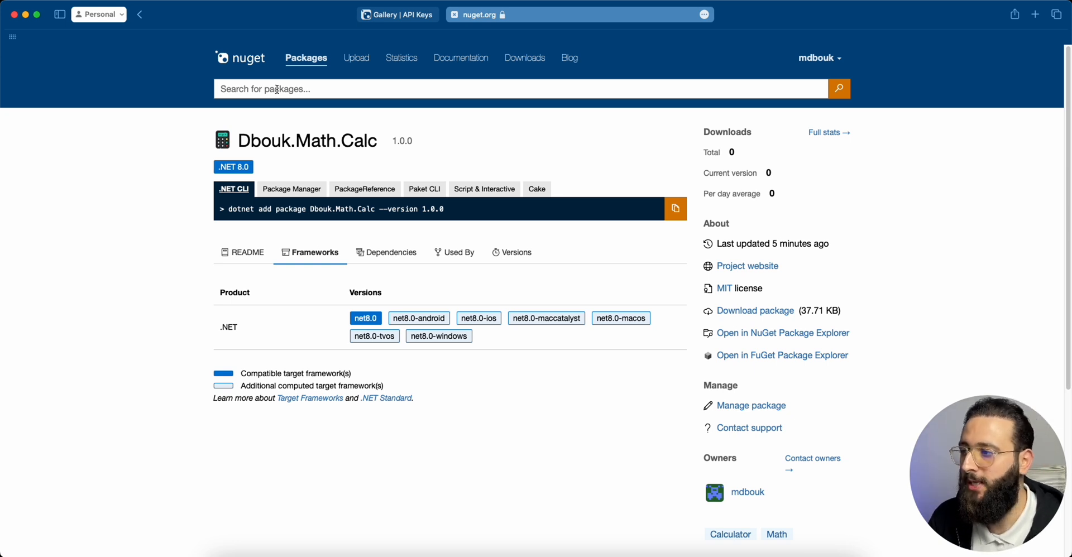
# Step: Search 'Dbouk.Math.Calc', open its page, view README, then the Versions list showing 1.0.0
pyautogui.write('Dbouk.Math.Calc')
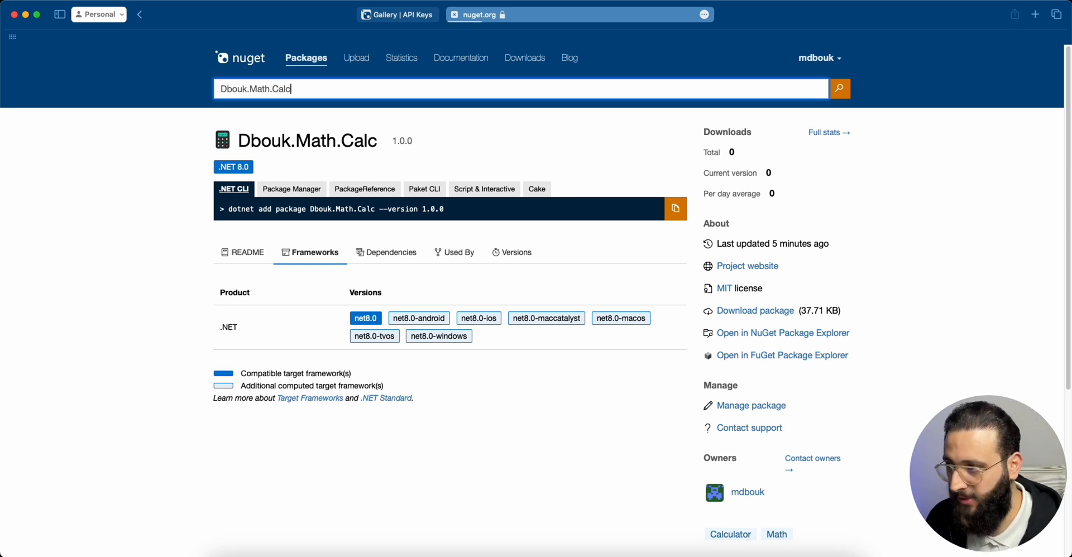
pyautogui.click(839, 88)
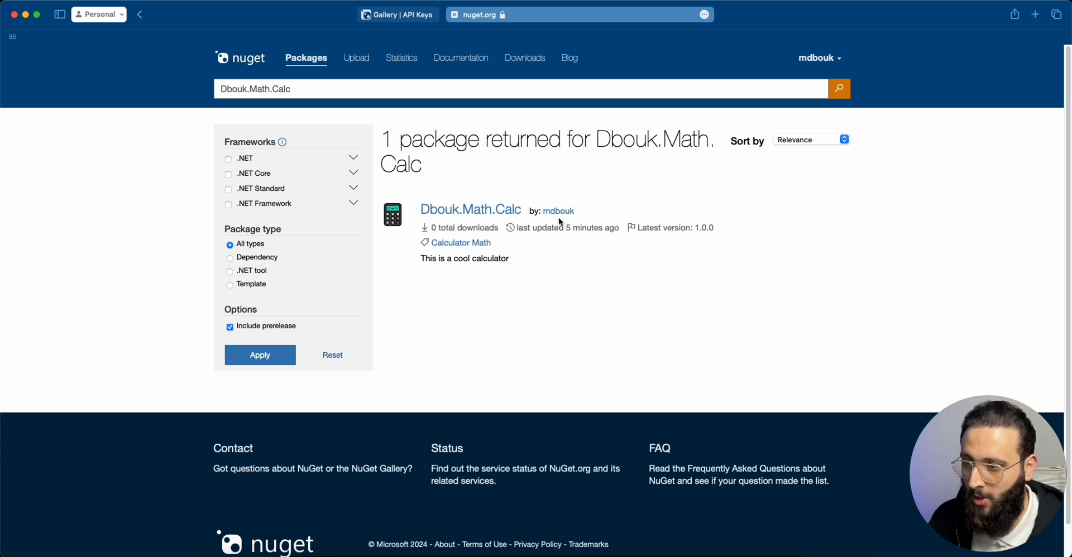
pyautogui.moveTo(412, 272)
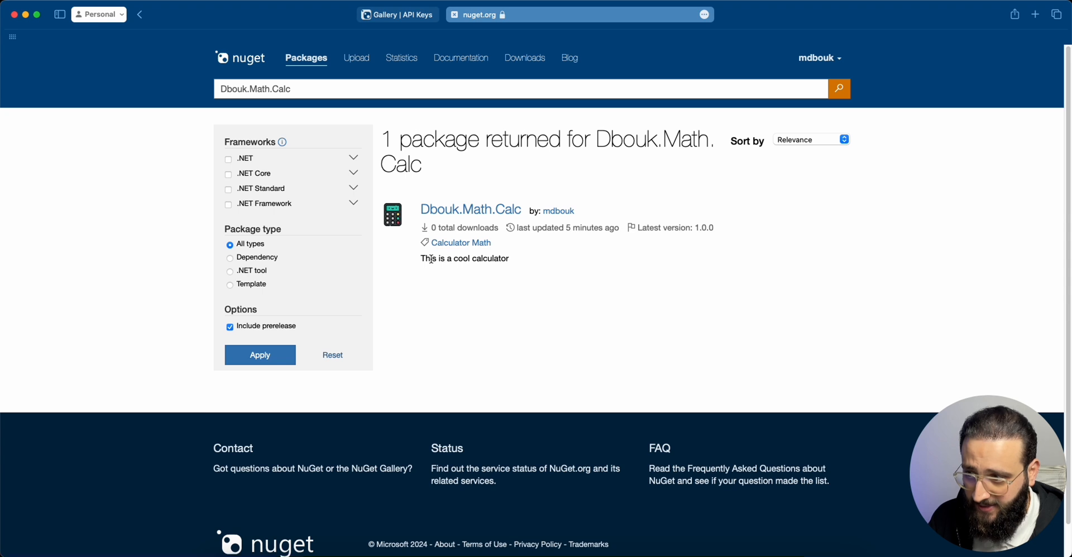
pyautogui.click(470, 209)
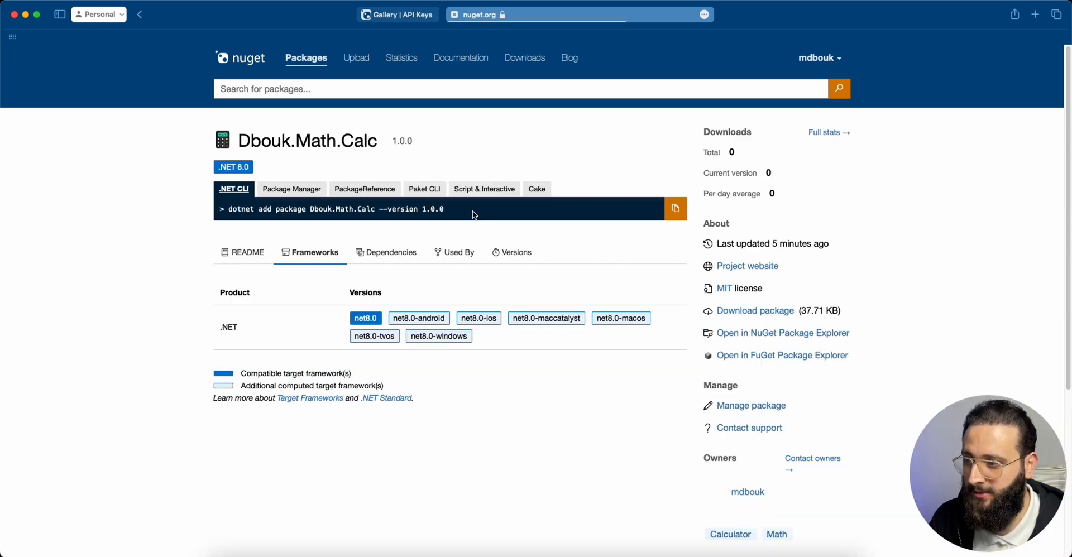
pyautogui.moveTo(341, 262)
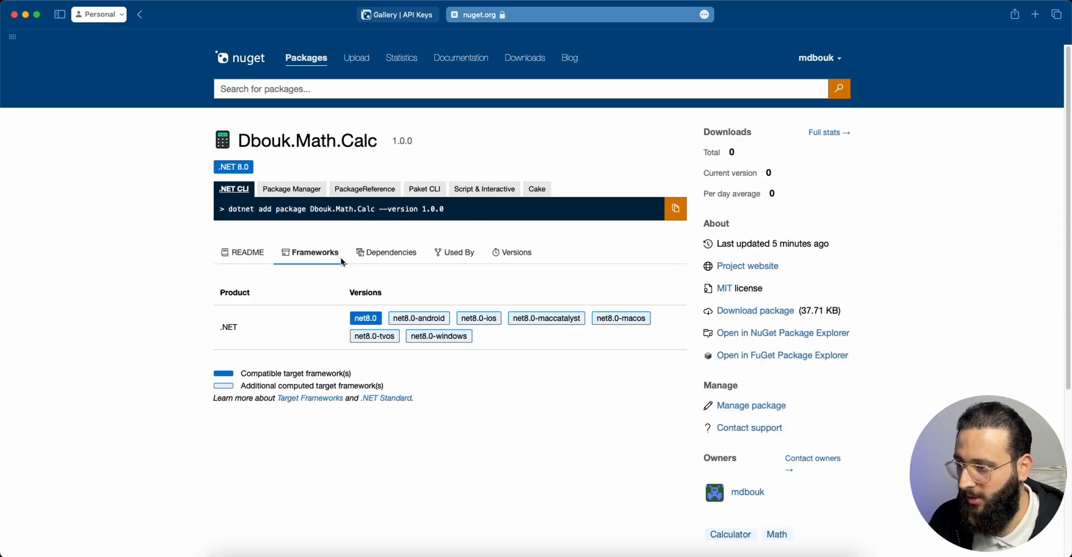
pyautogui.click(247, 253)
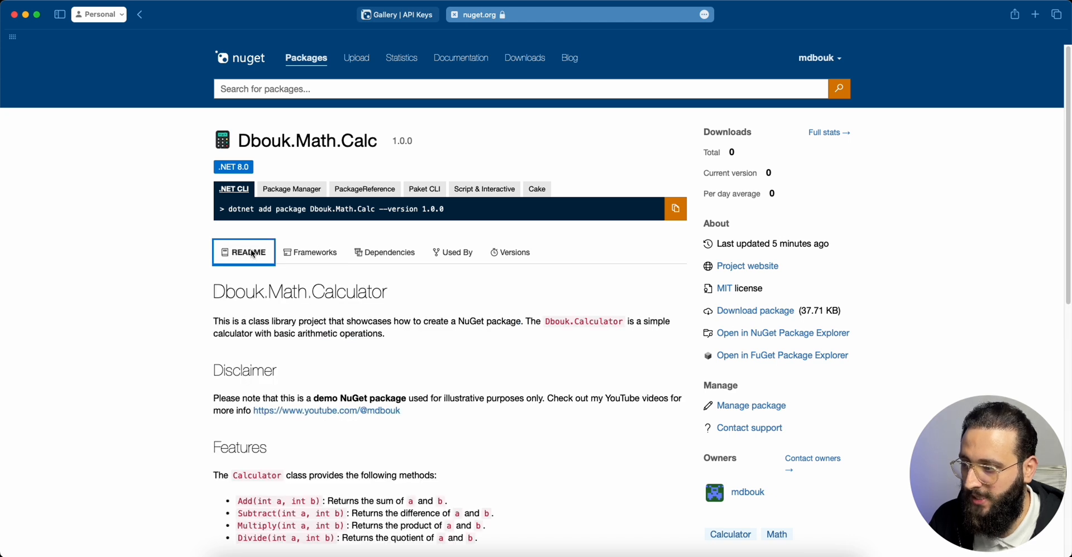
pyautogui.click(510, 252)
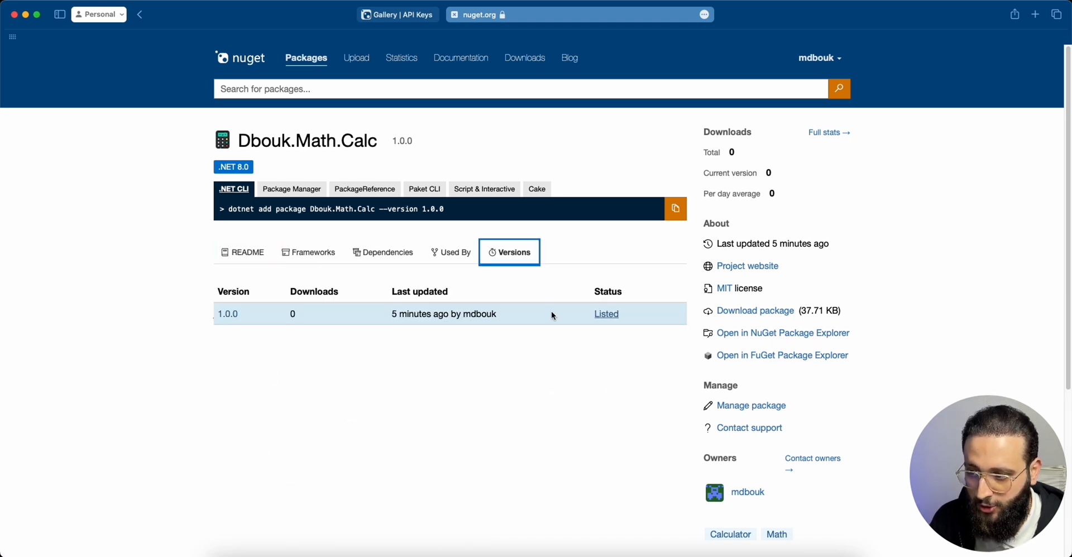
pyautogui.moveTo(555, 532)
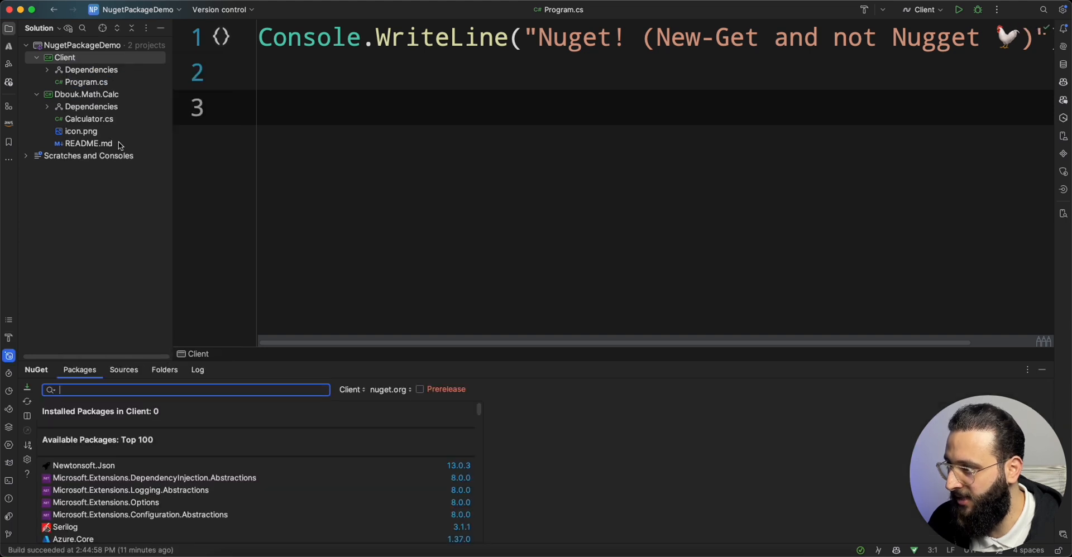
# Step: Search Dbouk.Math.Calc in Rider's NuGet window and add version 1.0.0 to Client
pyautogui.write('Dbouk.Math.Calc')
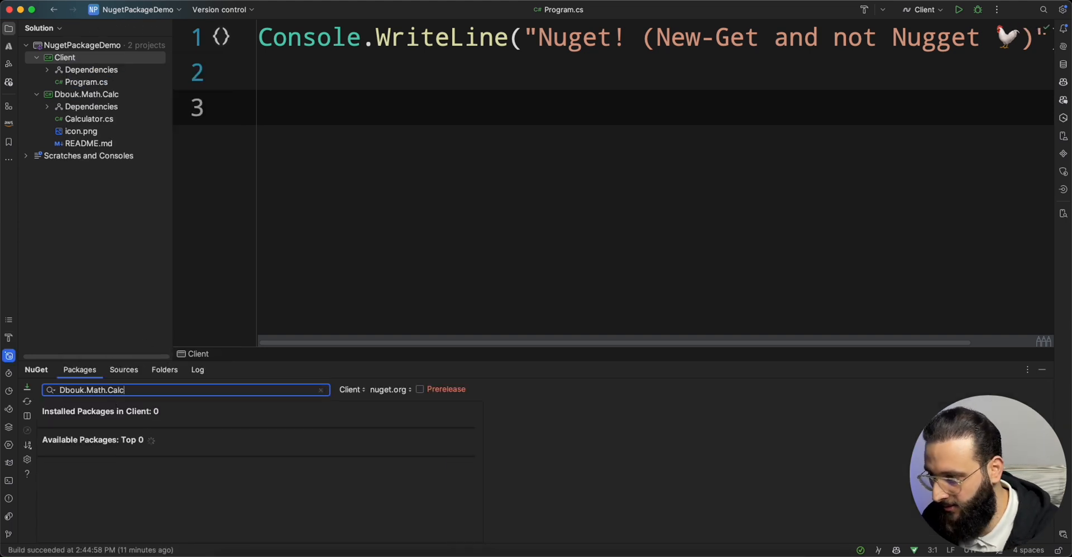
pyautogui.moveTo(147, 418)
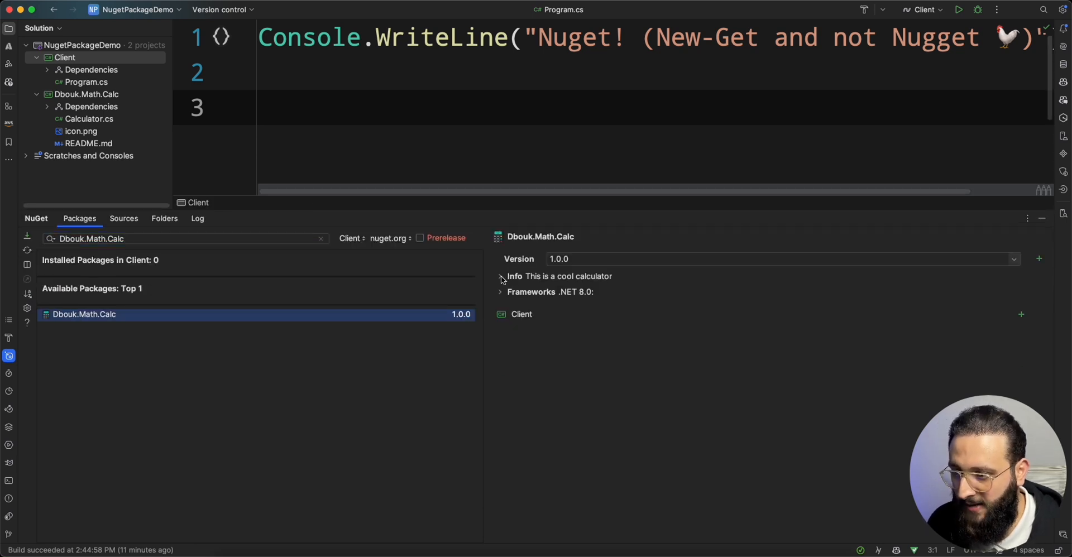
pyautogui.click(499, 276)
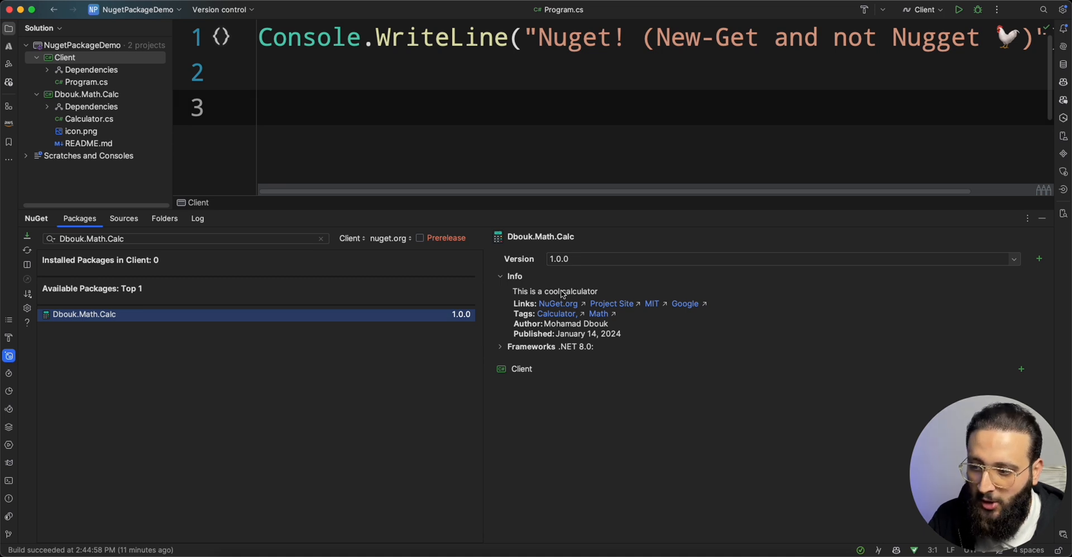
pyautogui.moveTo(732, 308)
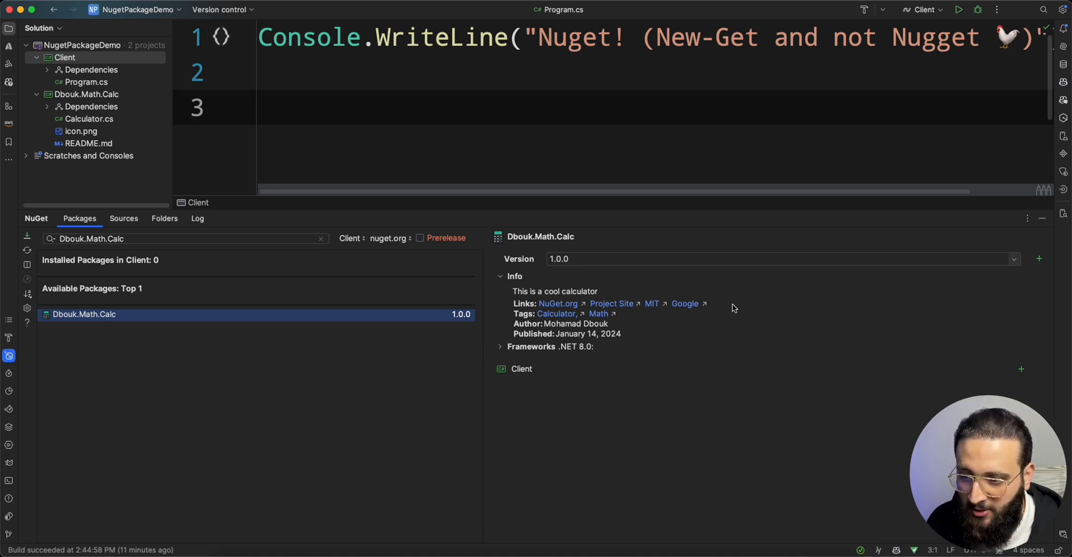
pyautogui.moveTo(557, 303)
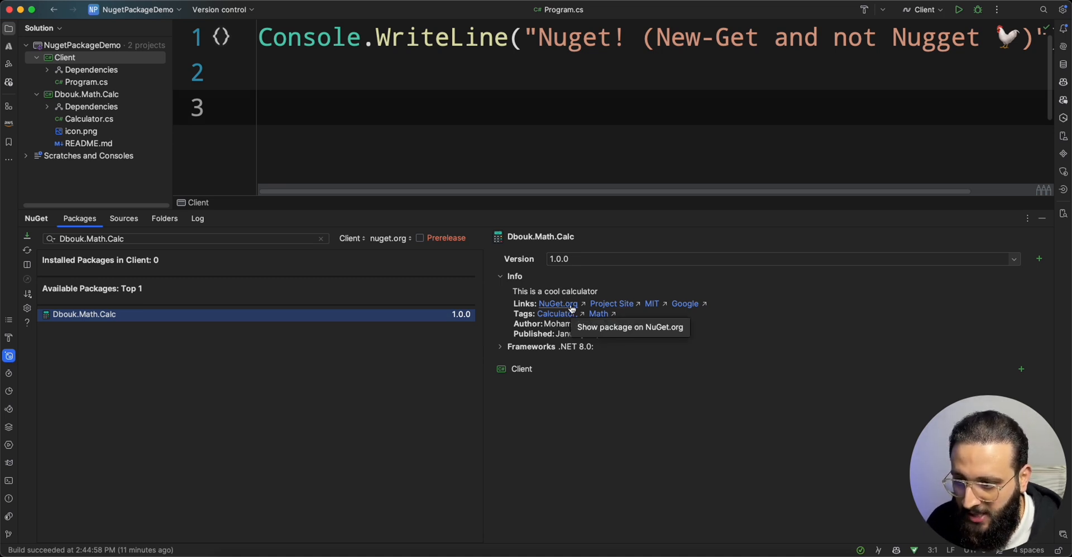
pyautogui.moveTo(598, 314)
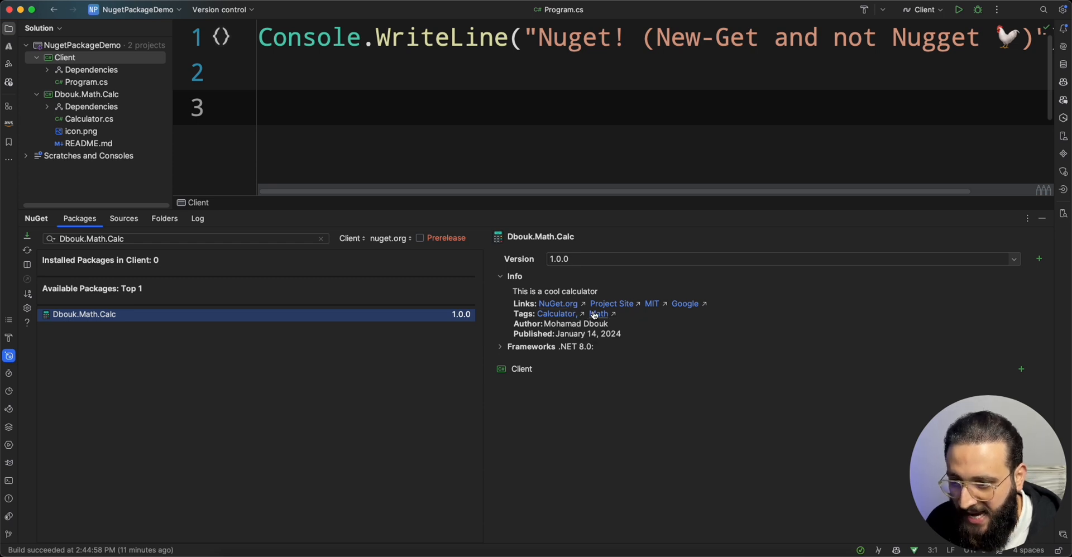
pyautogui.moveTo(554, 351)
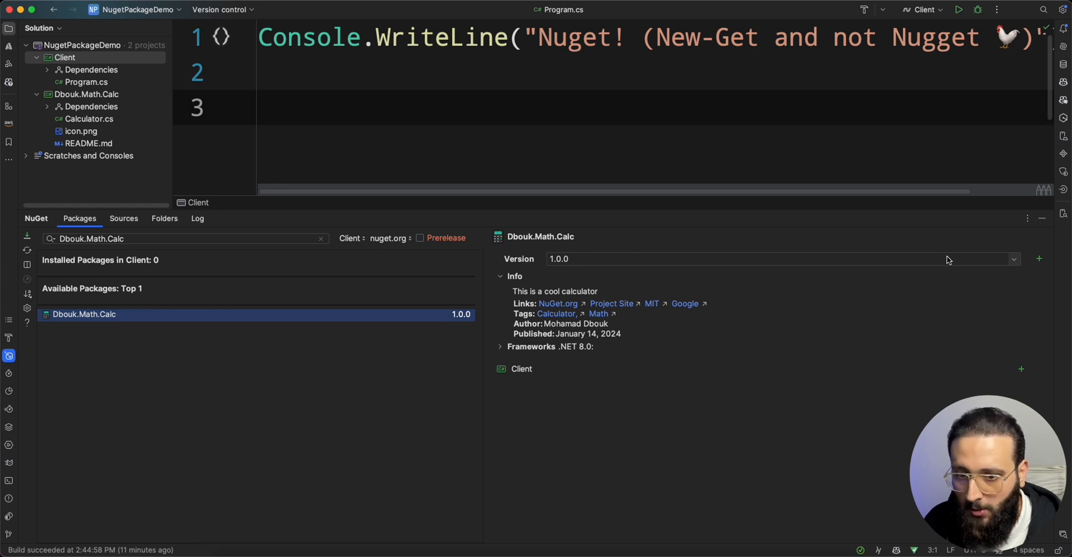
pyautogui.click(1012, 259)
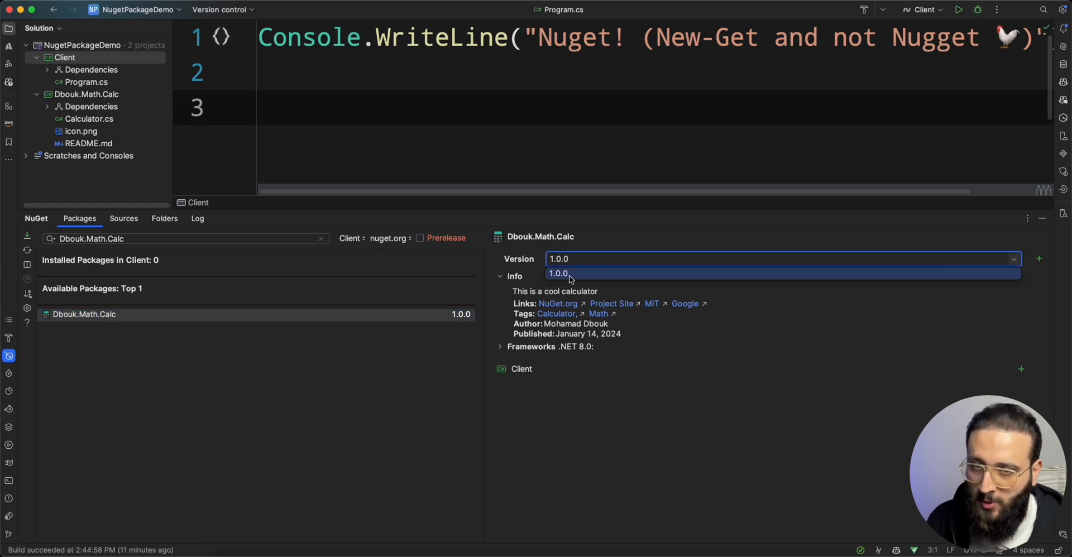
pyautogui.click(559, 273)
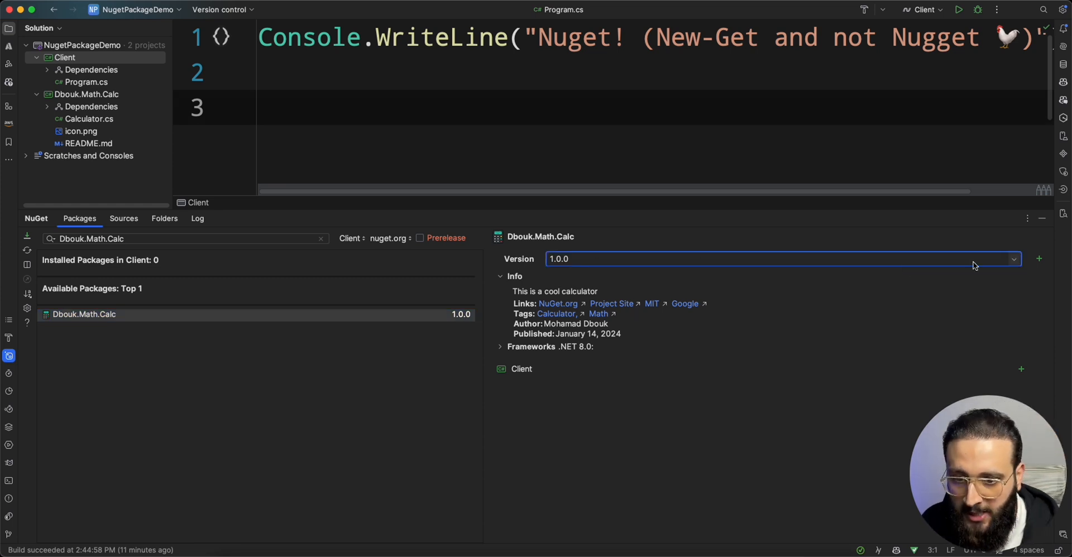
pyautogui.click(1038, 259)
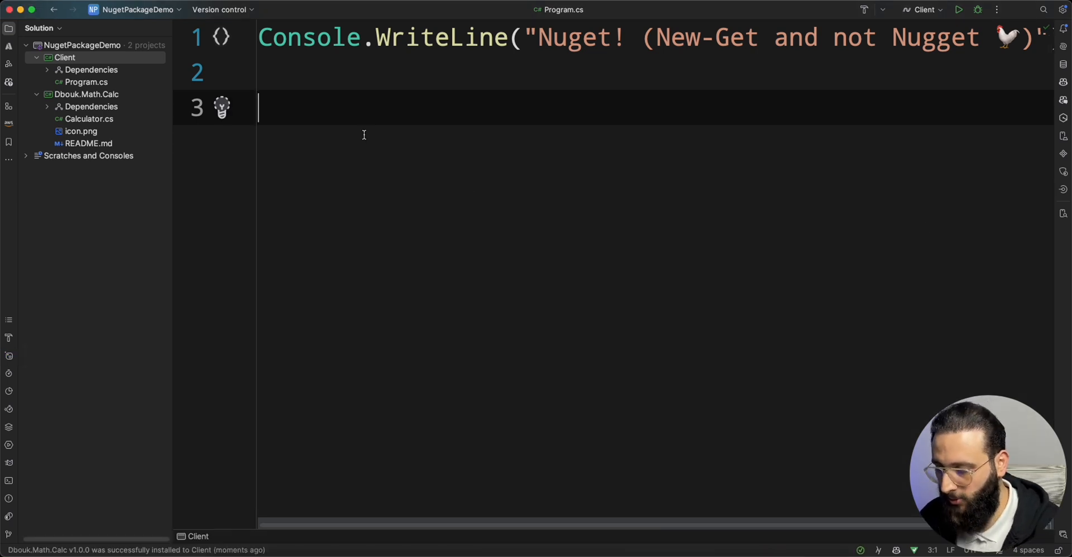
# Step: Type 'var calculator = new Calculator()' in Program.cs, importing Dbouk.Math.Calc
pyautogui.write('Ca')
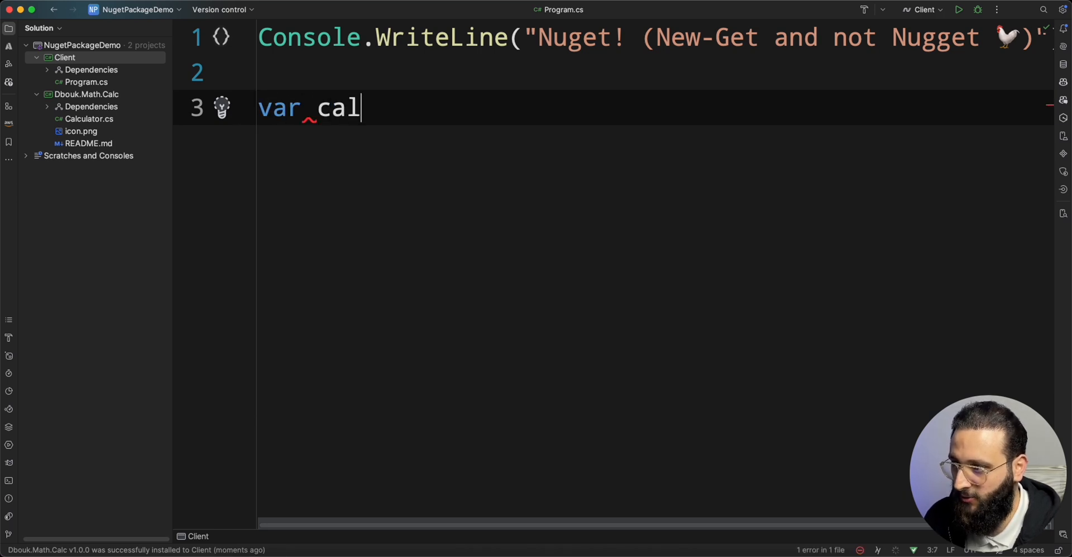
pyautogui.write('culator = new')
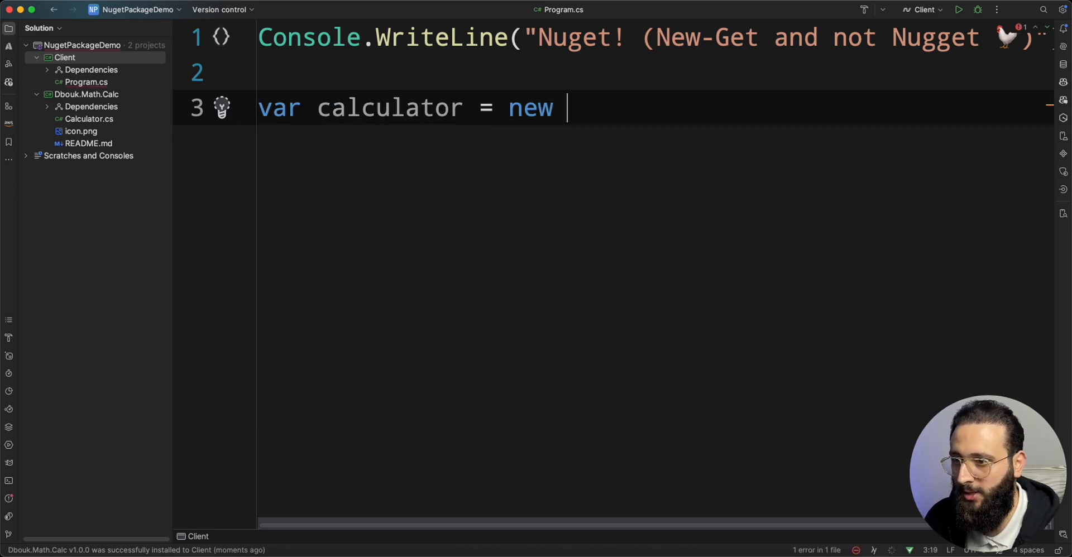
pyautogui.write('Calculator()')
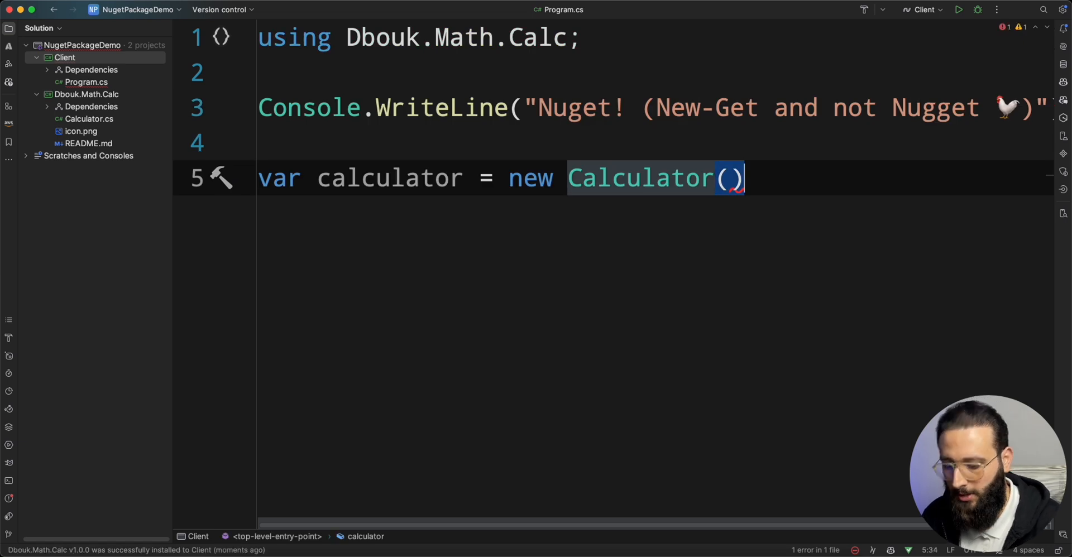